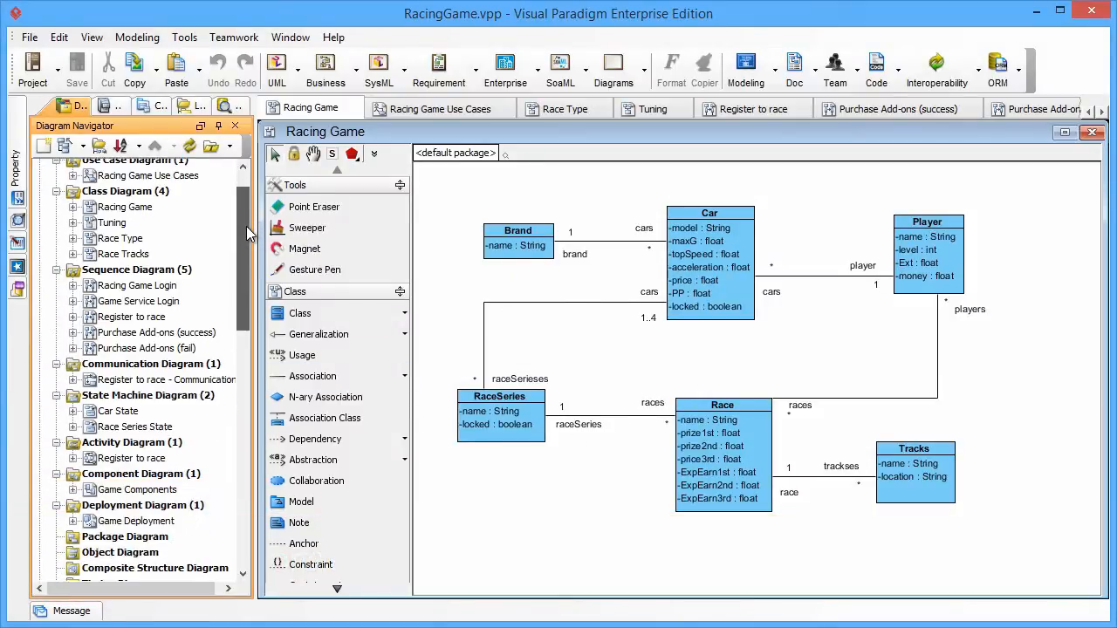
Create a new UML package diagram from the diagram navigator
scroll("down", 3)
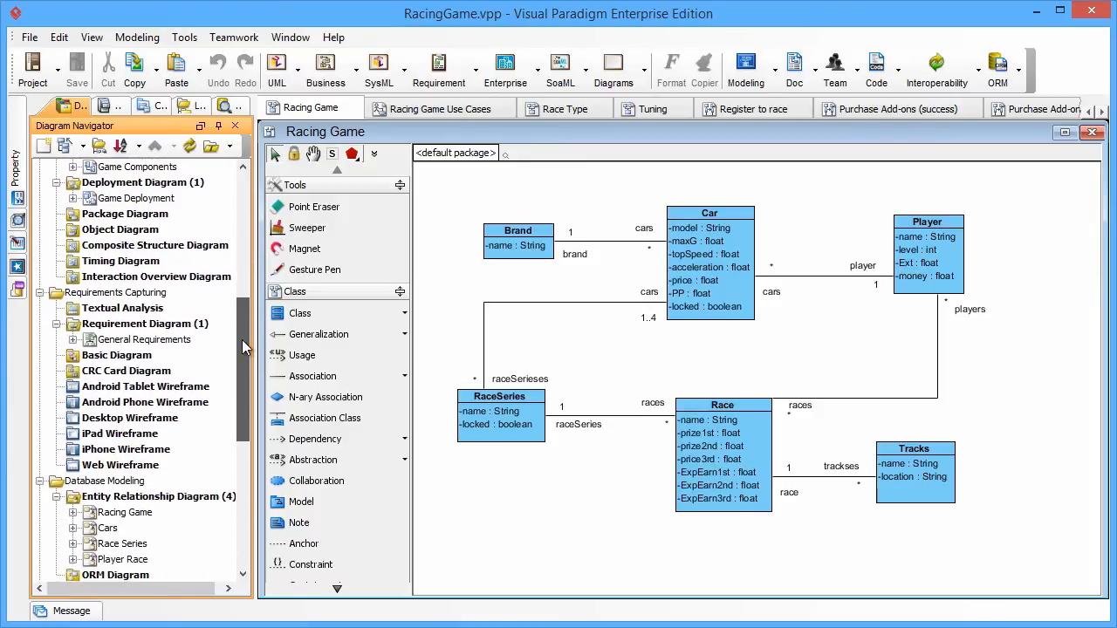
scroll("down", 3)
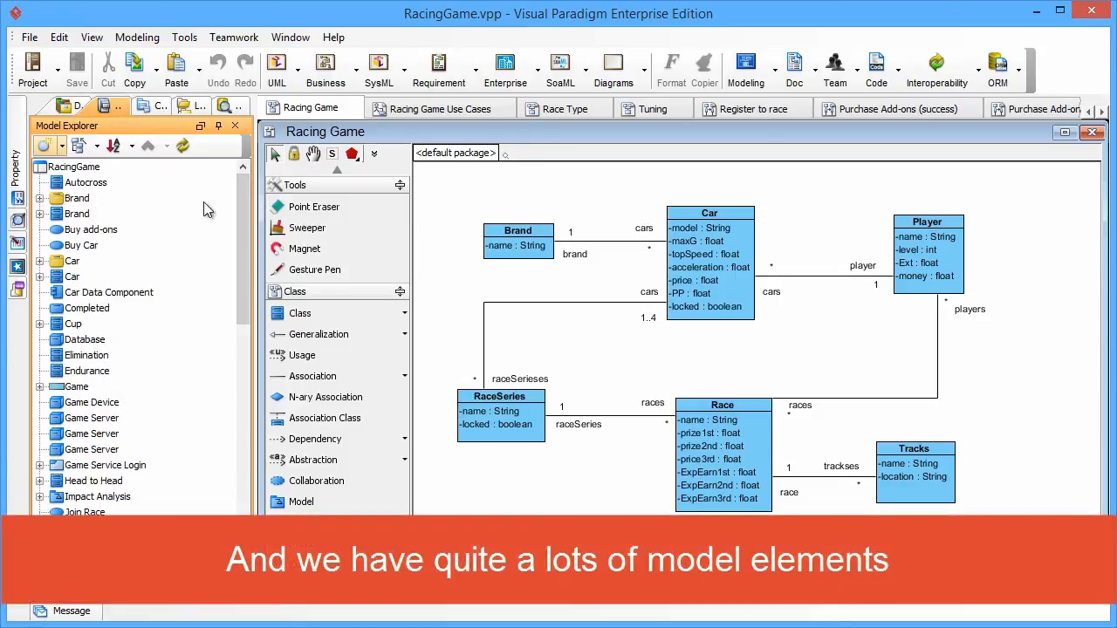
scroll("down", 3)
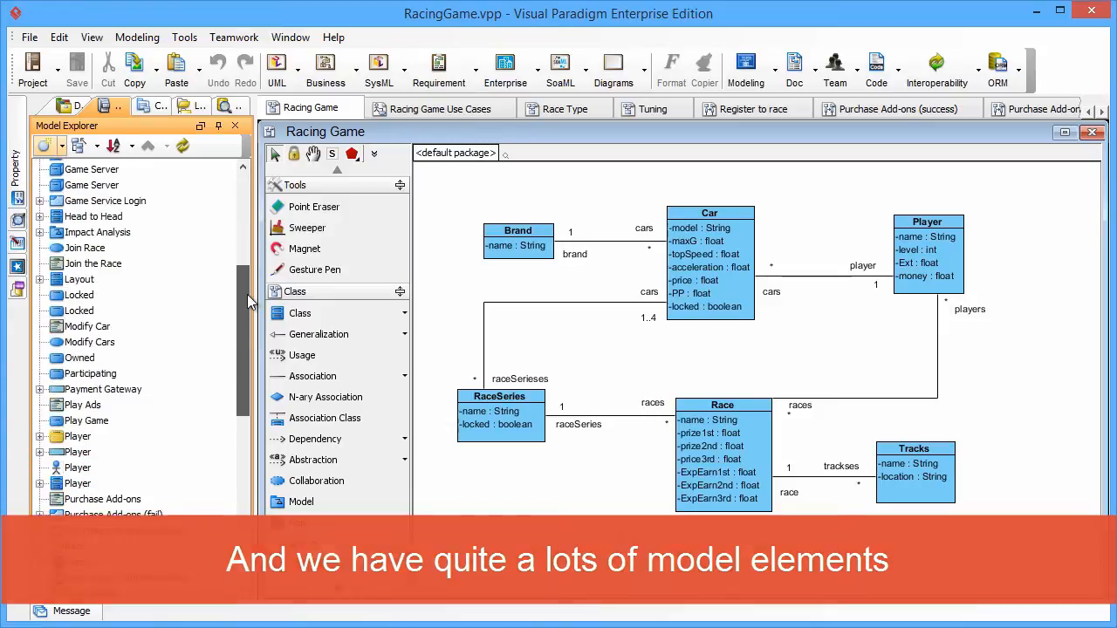
scroll("down", 3)
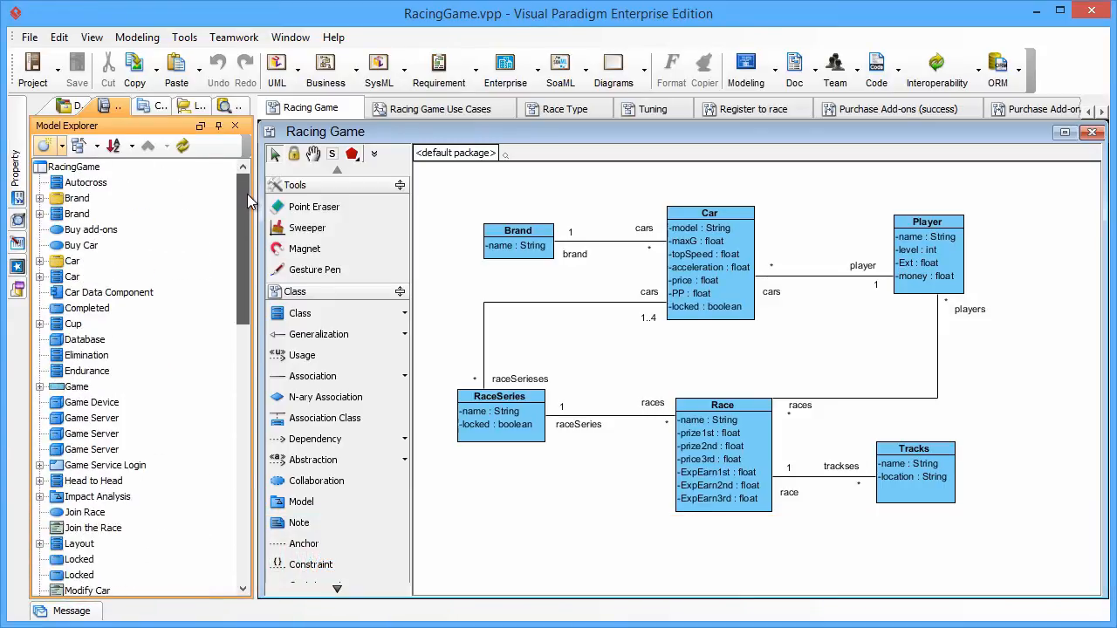
left_click(72, 107)
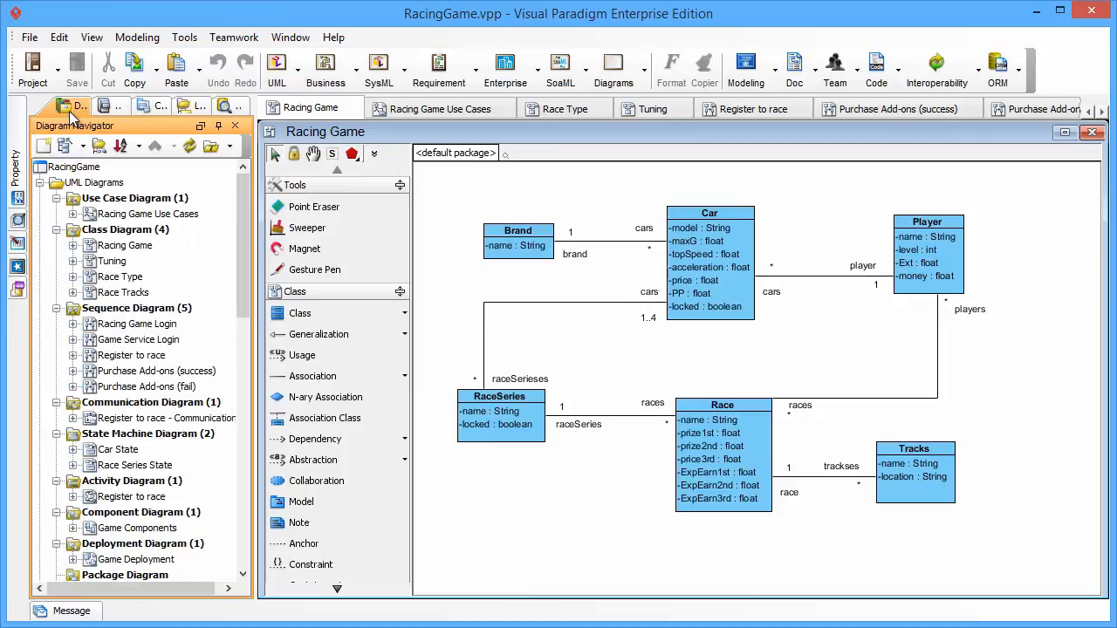
mouse_move(293, 112)
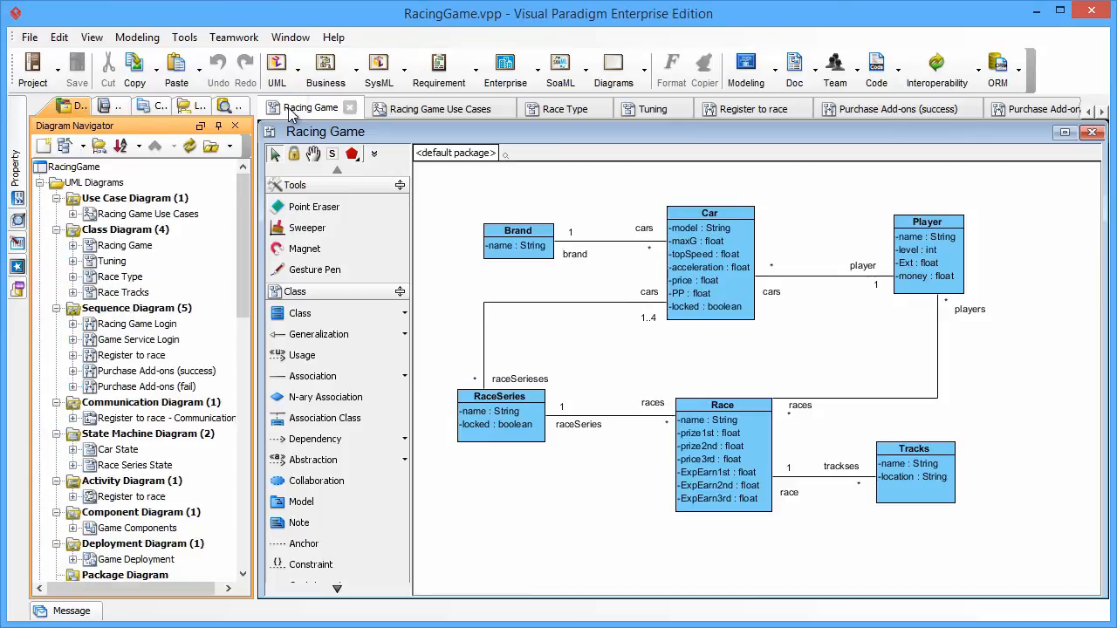
left_click(275, 66)
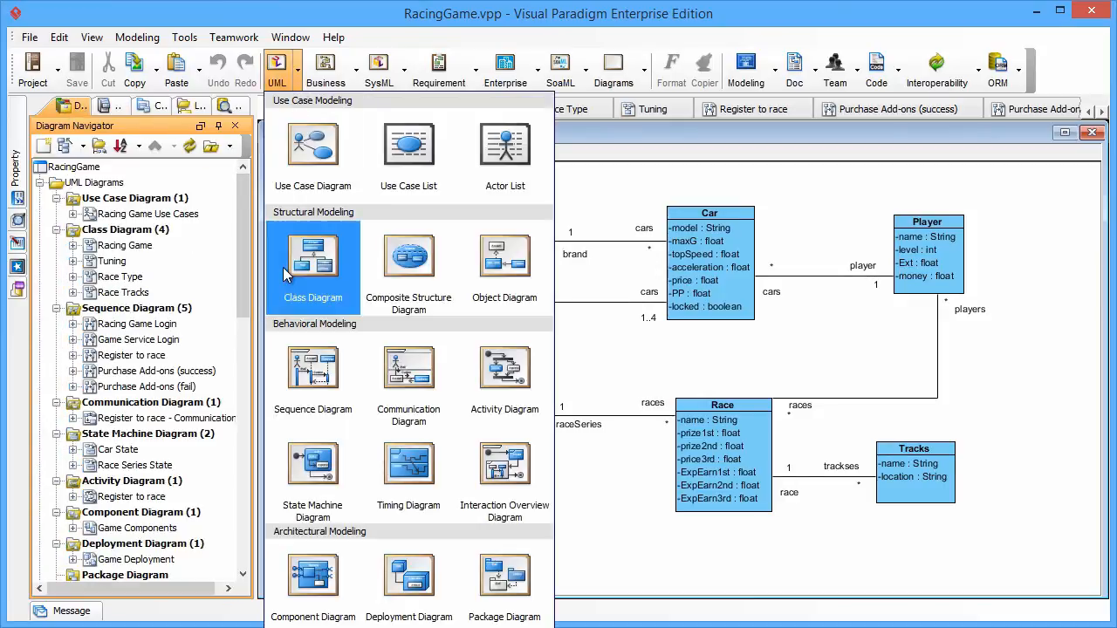
left_click(504, 574)
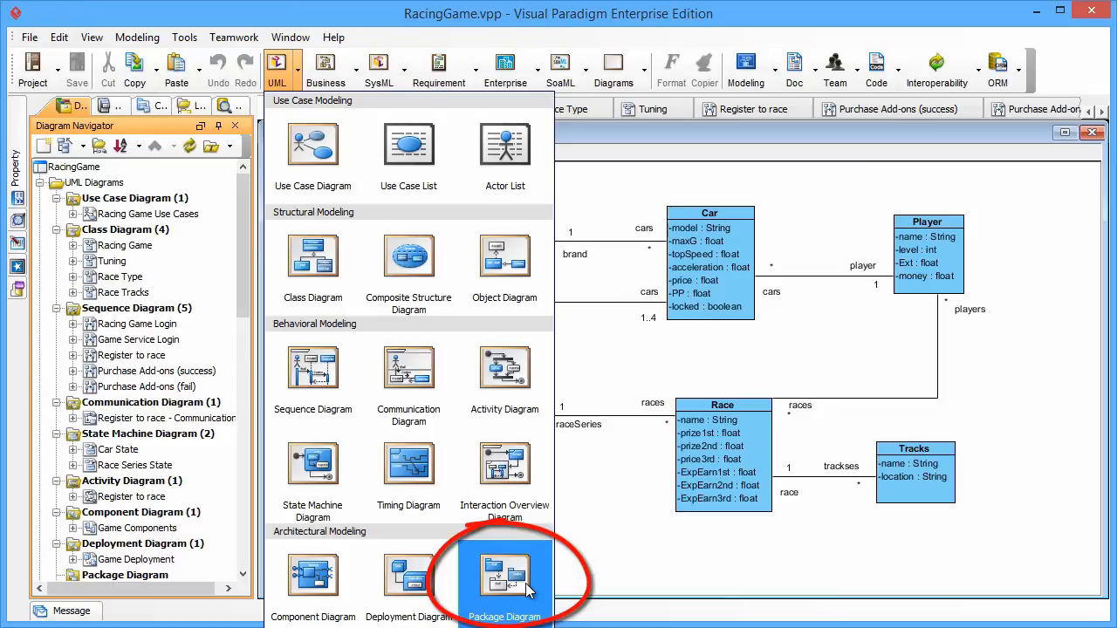
left_click(504, 576)
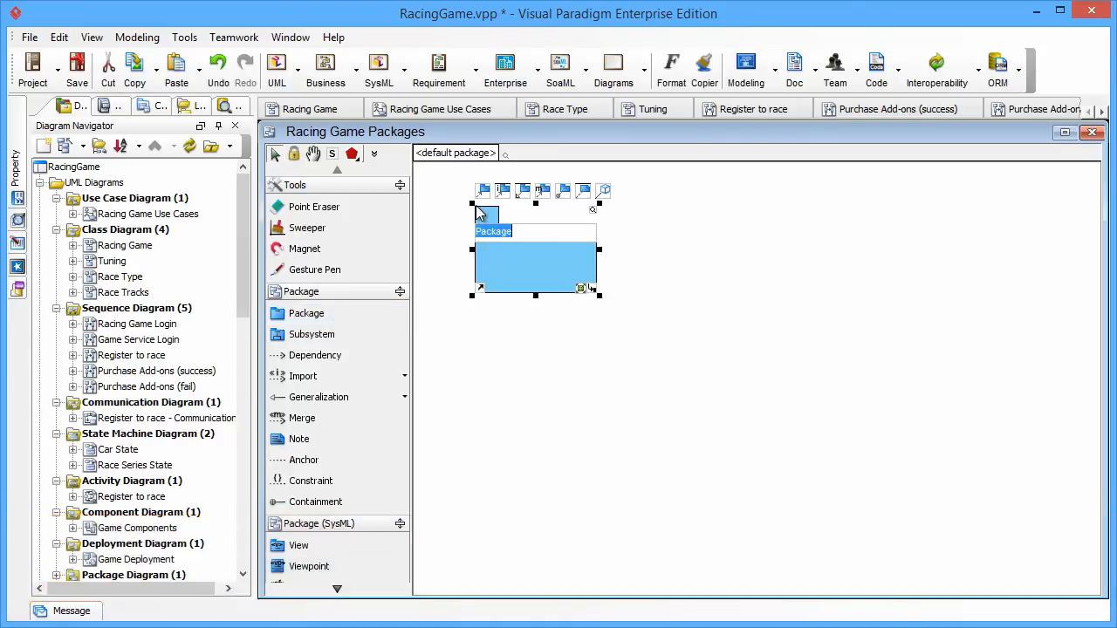
Add packages to the diagram, naming the first one Race
type("Race")
type("Tuning")
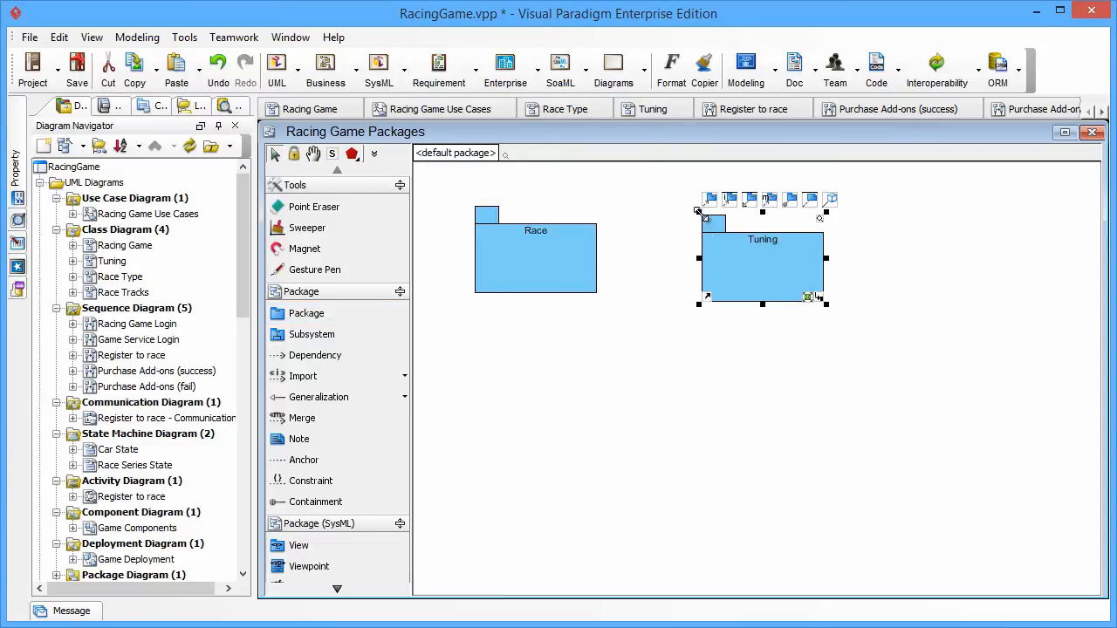
mouse_move(412, 336)
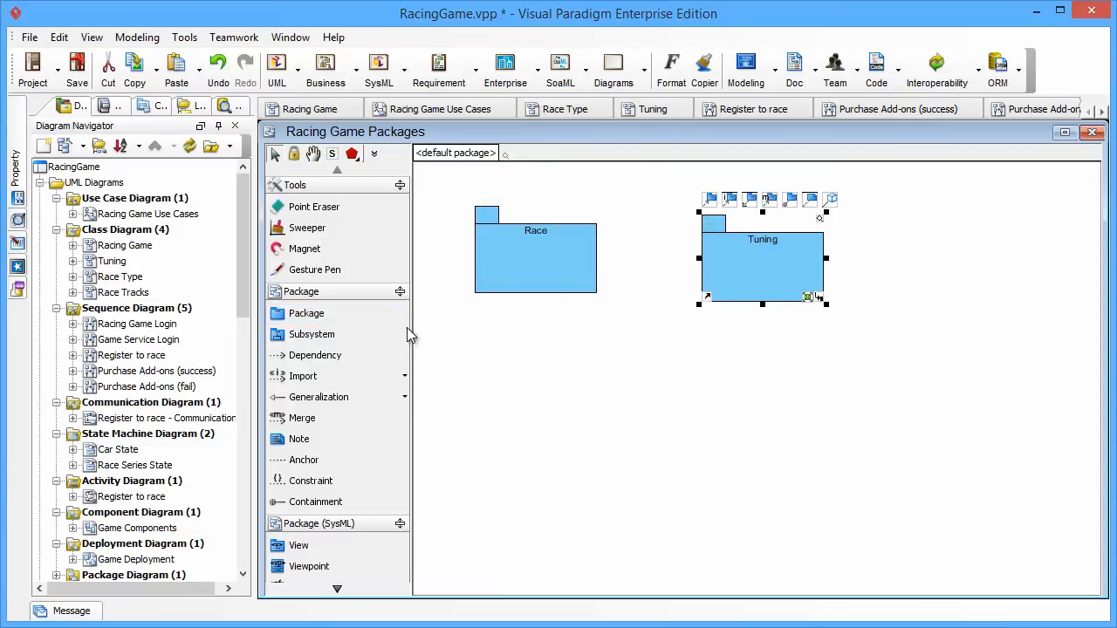
left_click(307, 315)
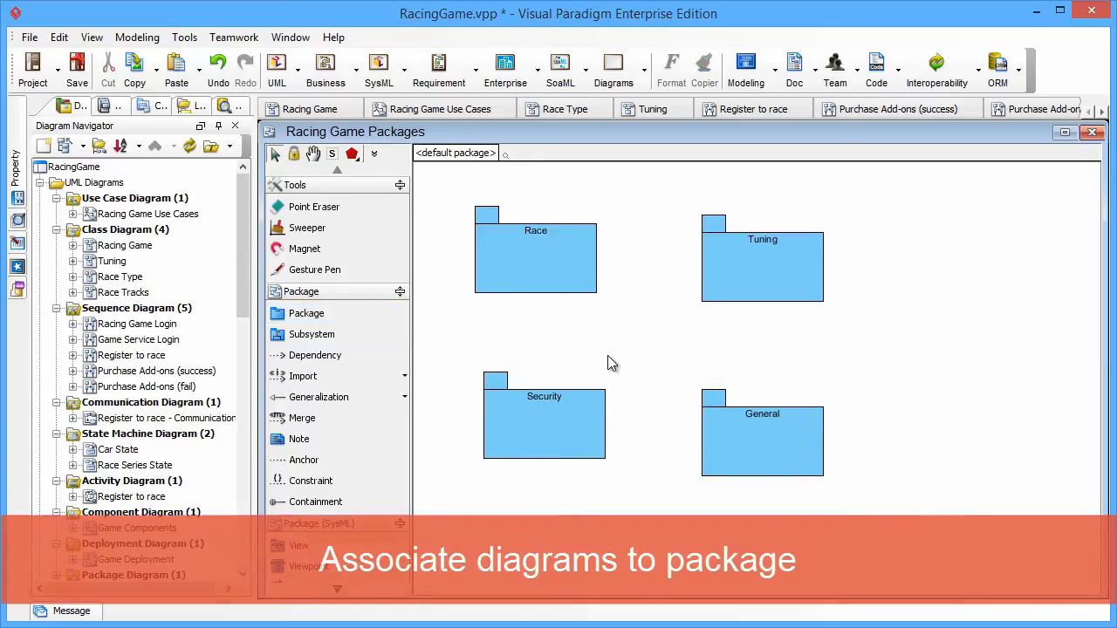
Attach Race Type class, Register to race sequence and activity, and Player Race ERD to Race
left_click(534, 253)
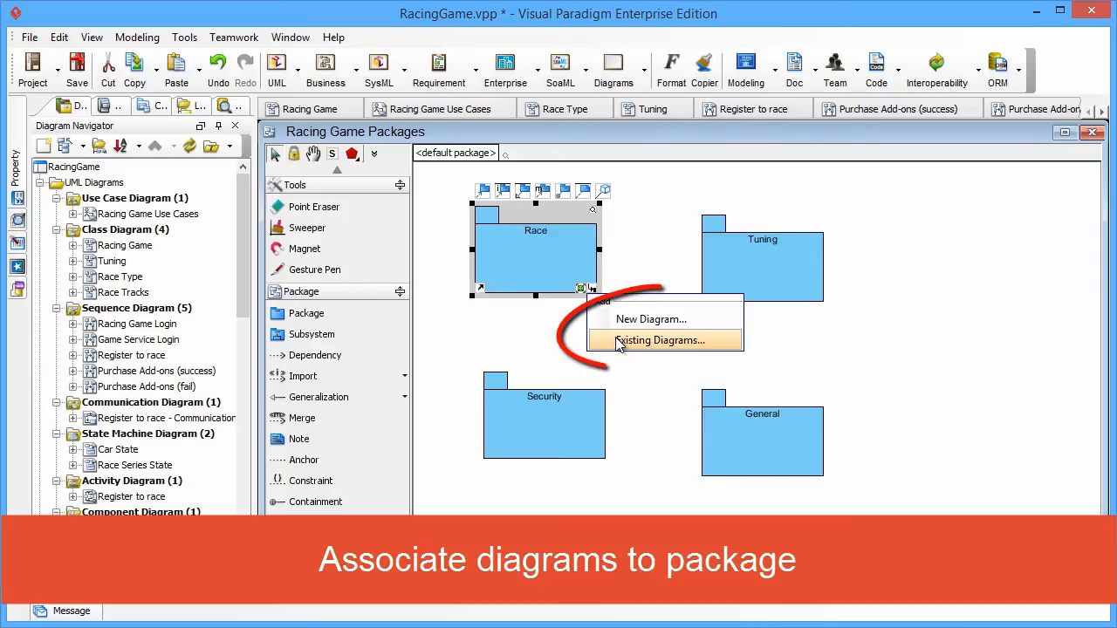
left_click(660, 339)
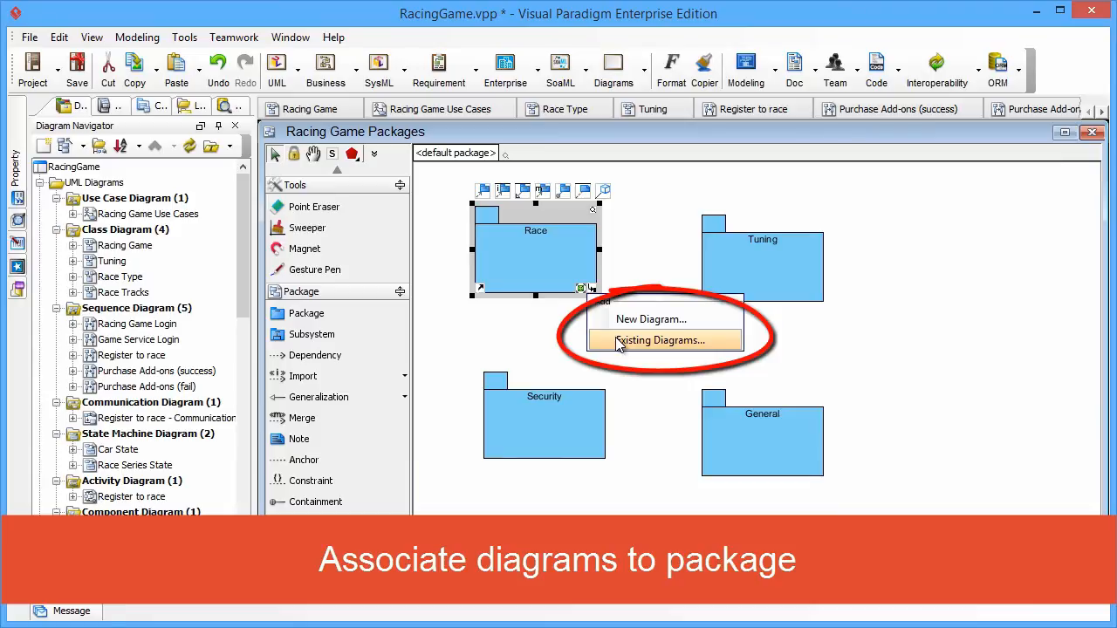
left_click(661, 340)
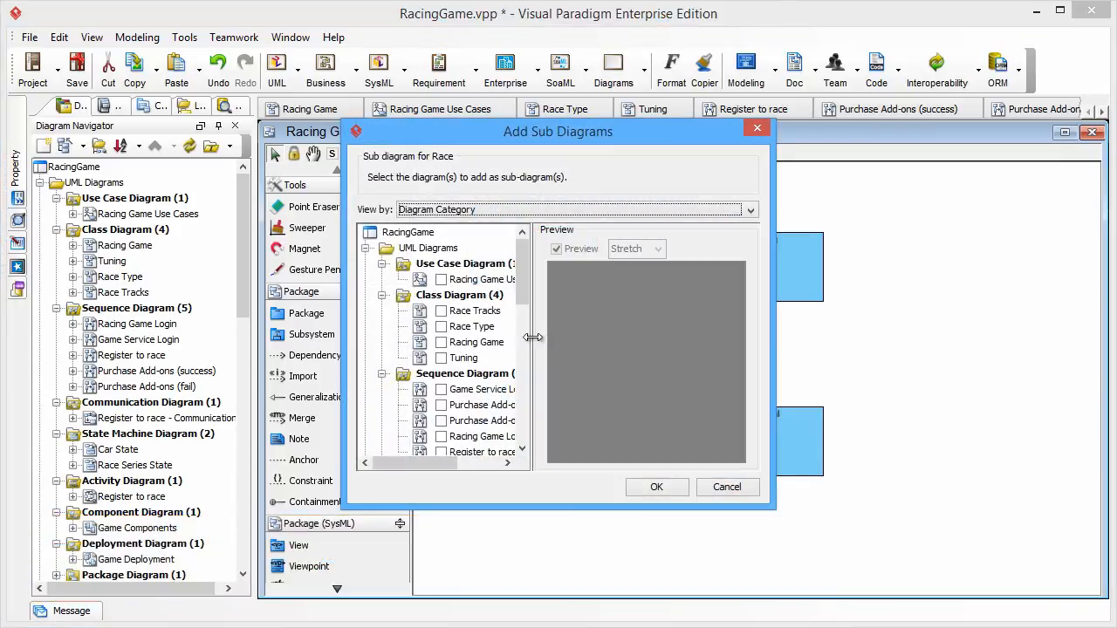
left_click(441, 310)
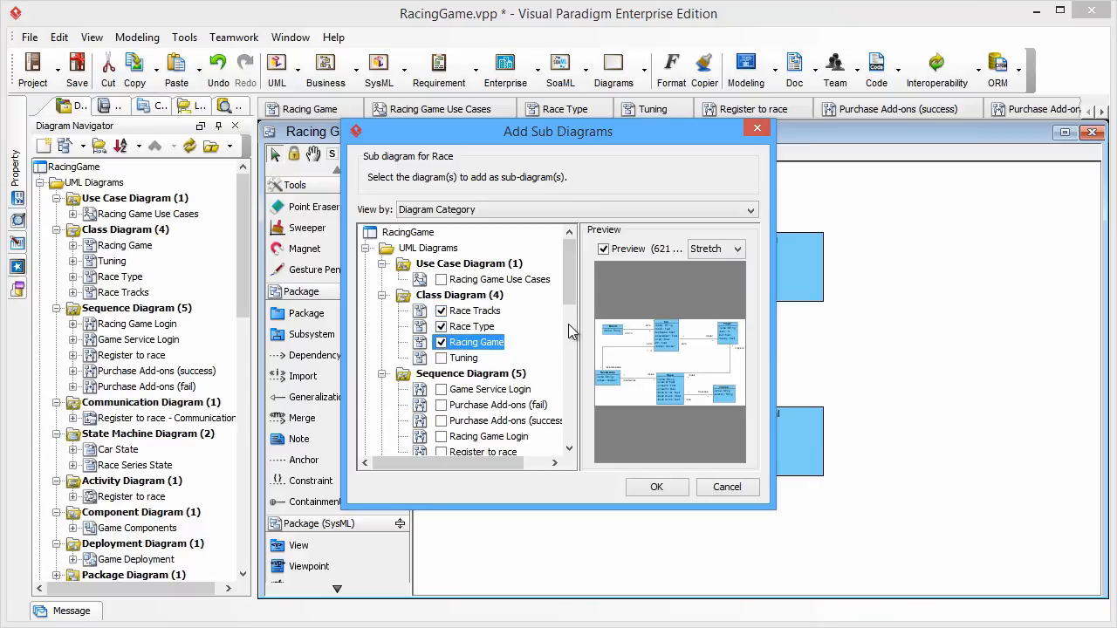
scroll("down", 3)
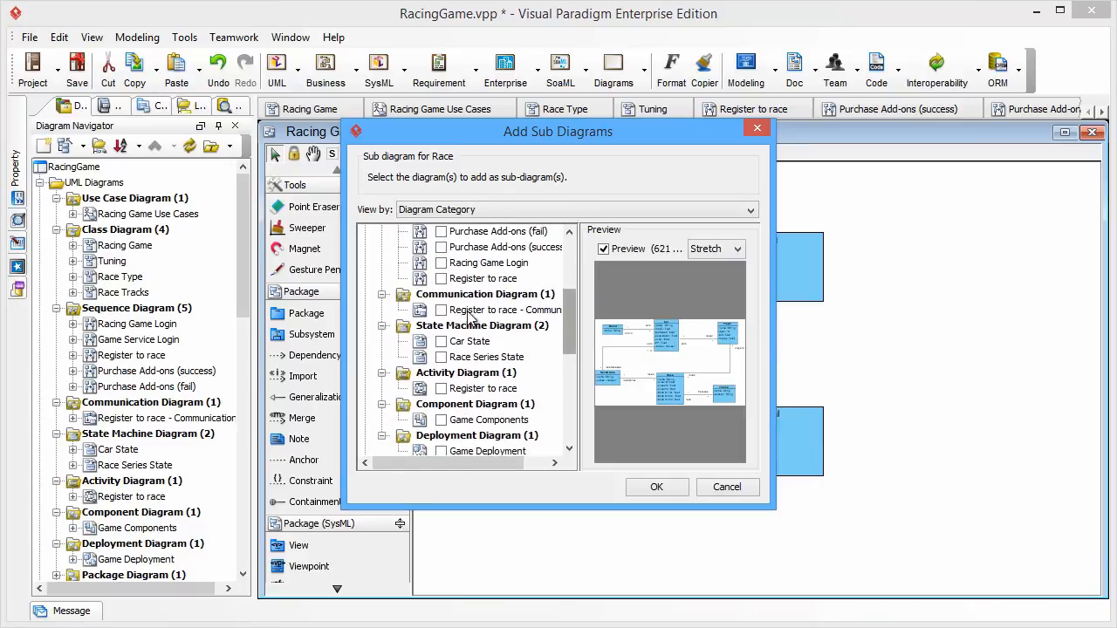
left_click(442, 279)
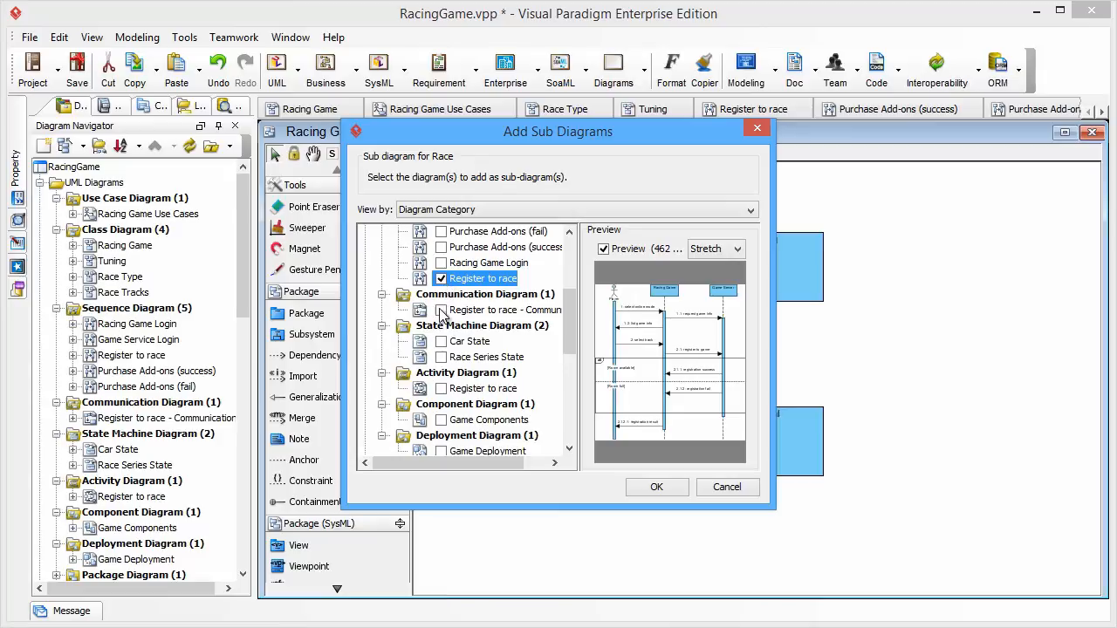
left_click(439, 356)
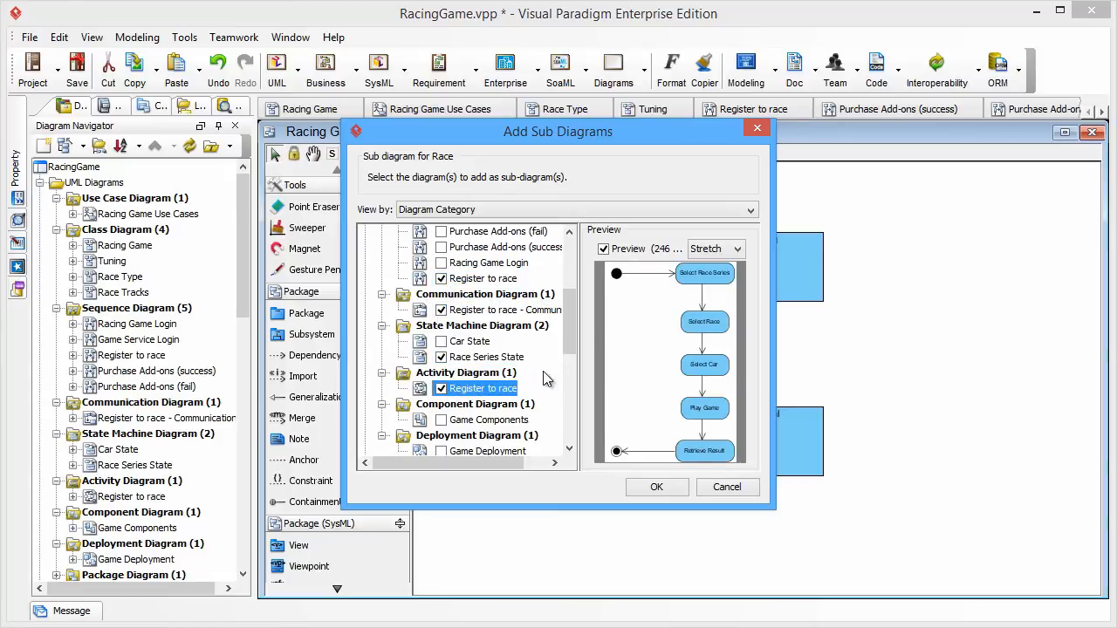
scroll("down", 3)
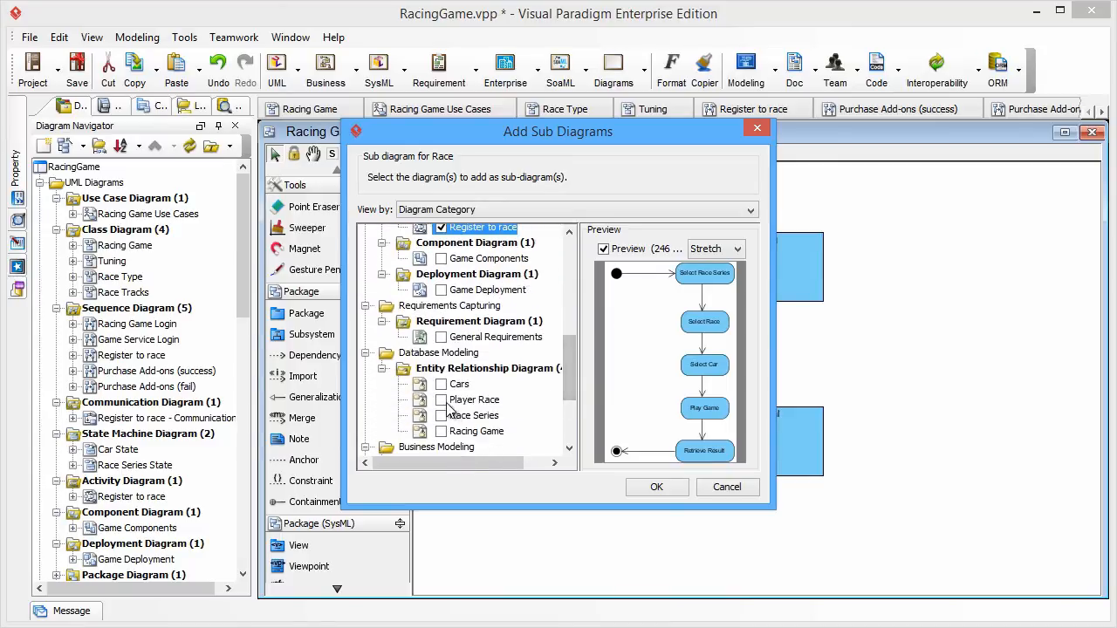
left_click(442, 416)
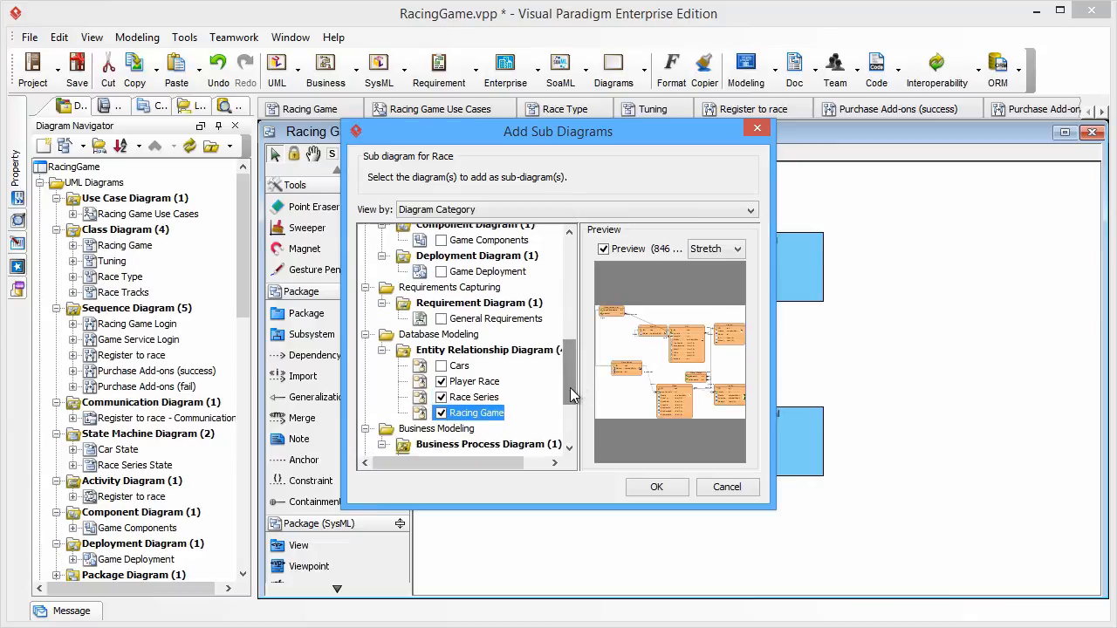
scroll("down", 3)
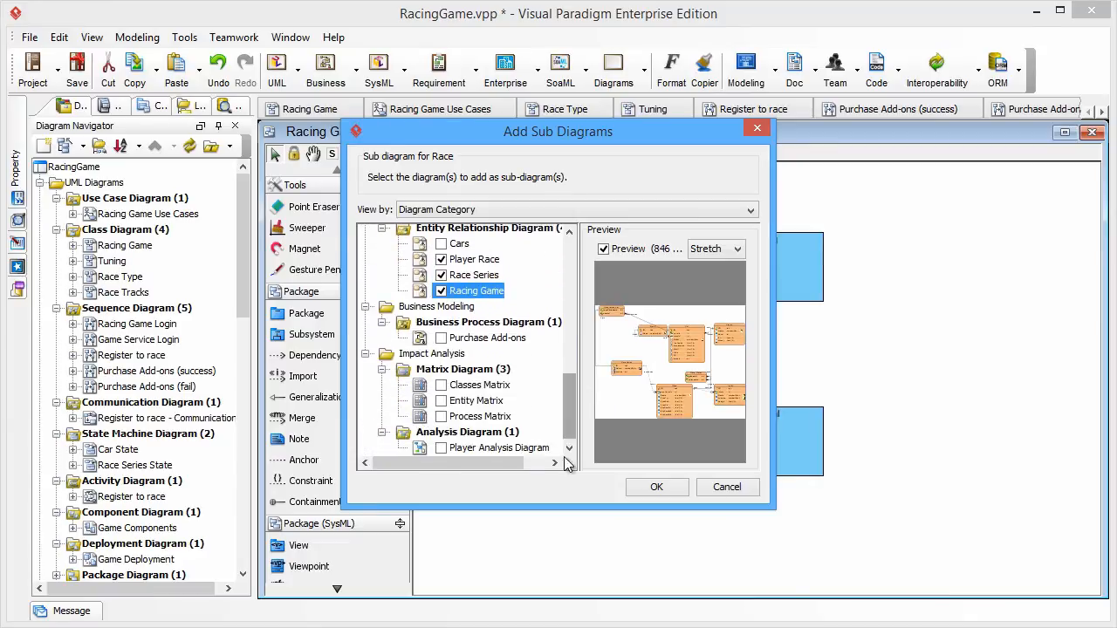
left_click(656, 487)
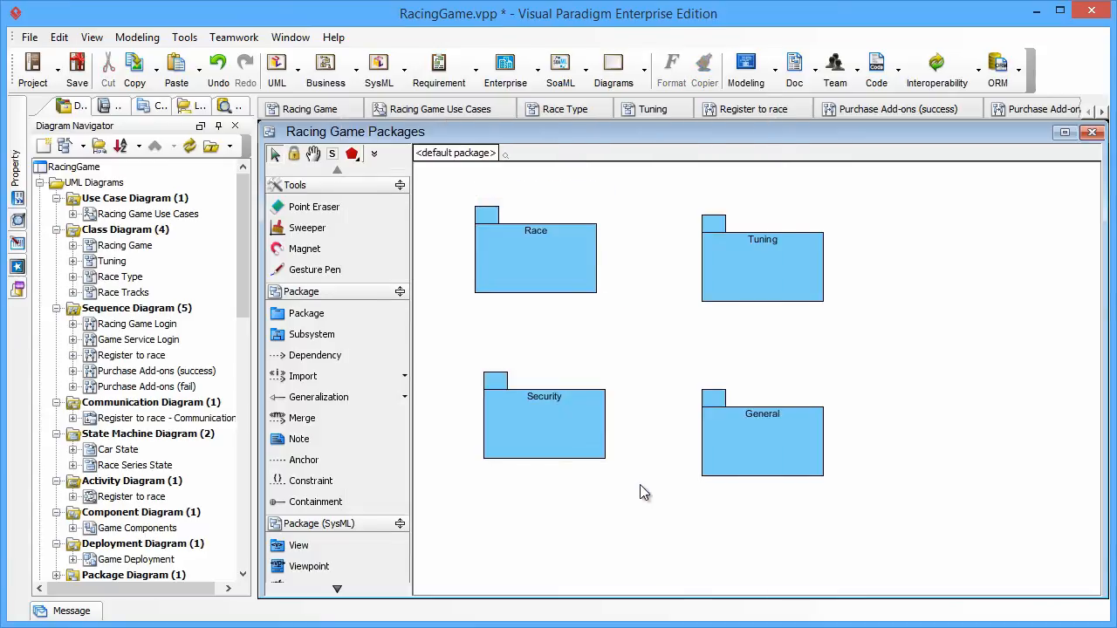
Attach existing diagrams to Security and General, including the Player Analysis Diagram under General
left_click(761, 261)
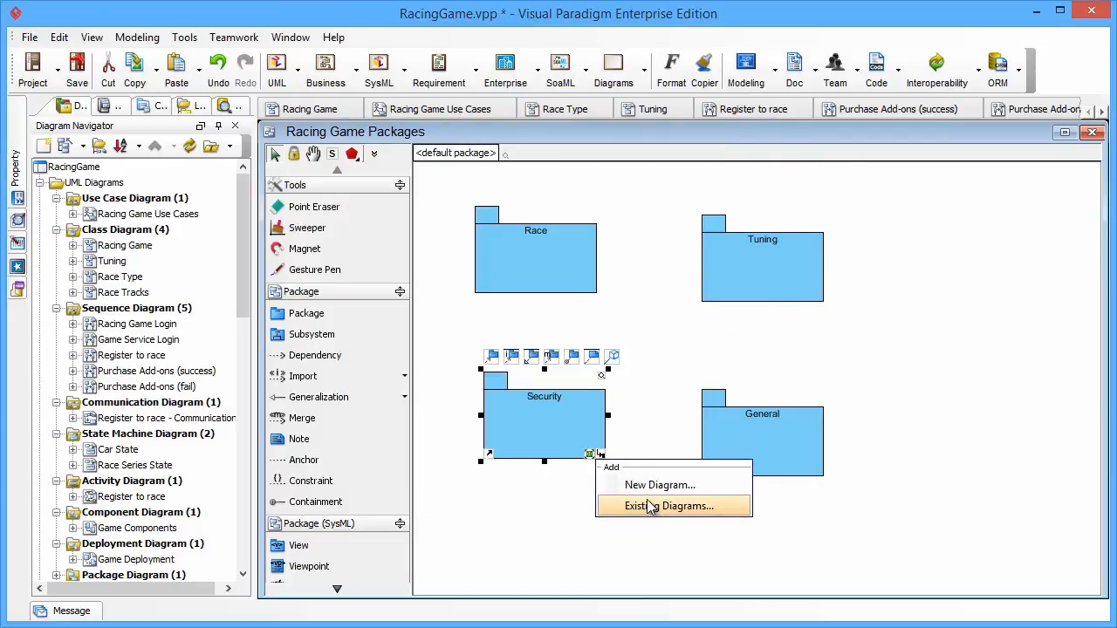
left_click(663, 506)
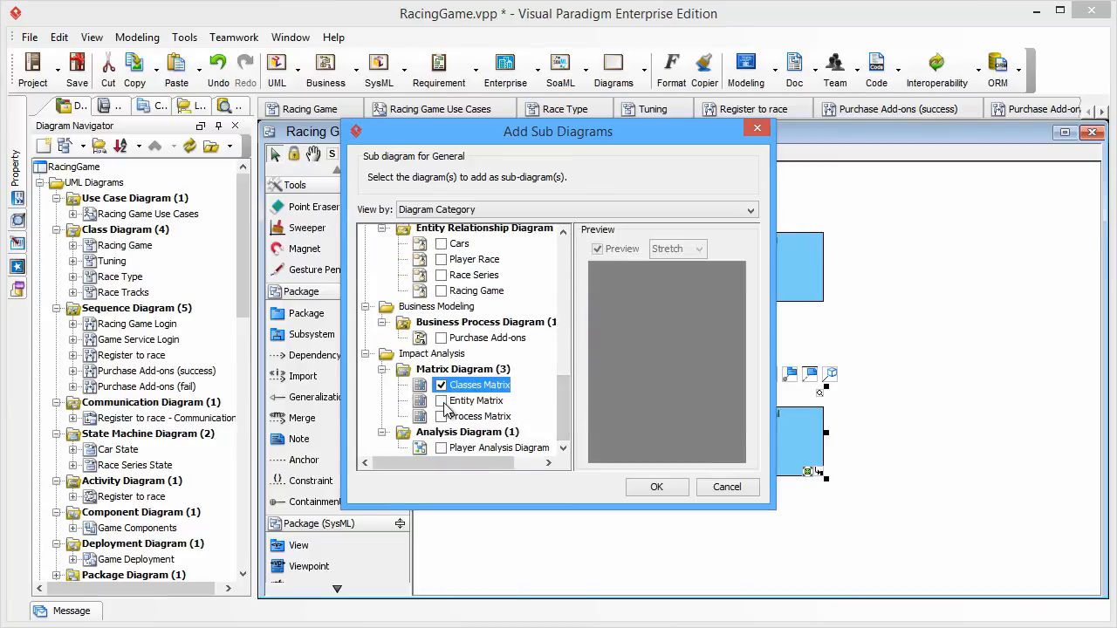
left_click(440, 447)
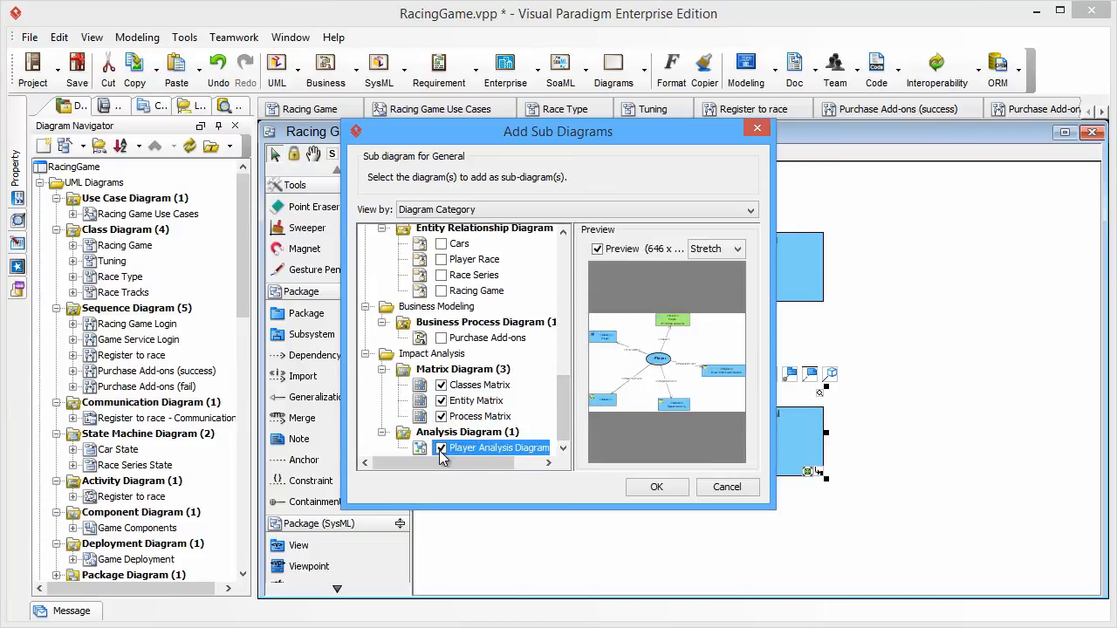
left_click(656, 485)
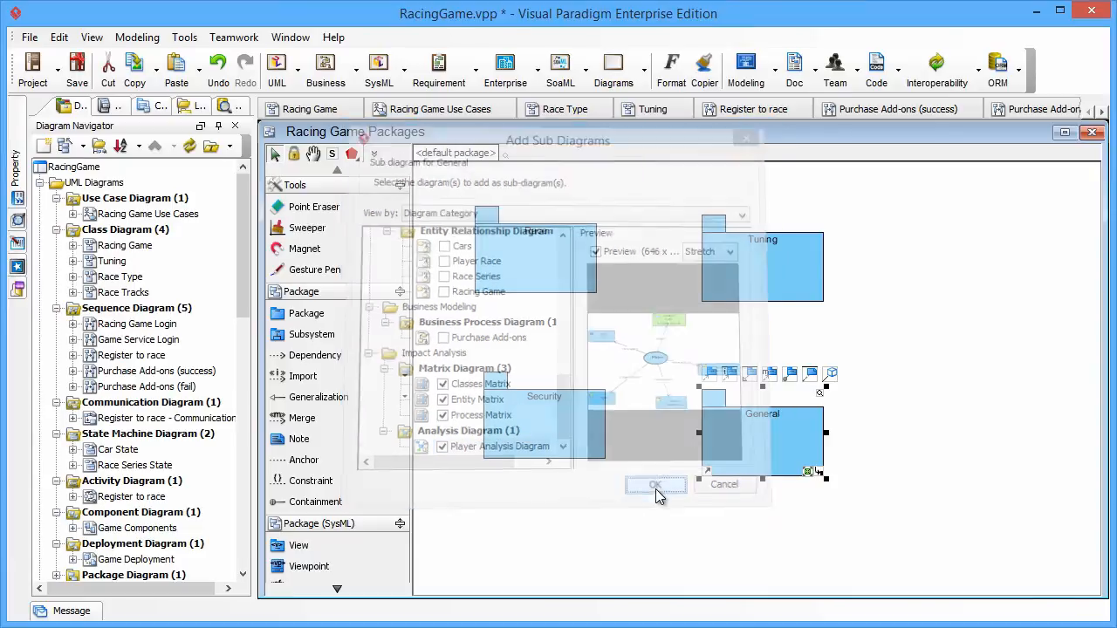
Connect Race to Security, Tuning to Security and Security to General with dependencies
left_click(656, 485)
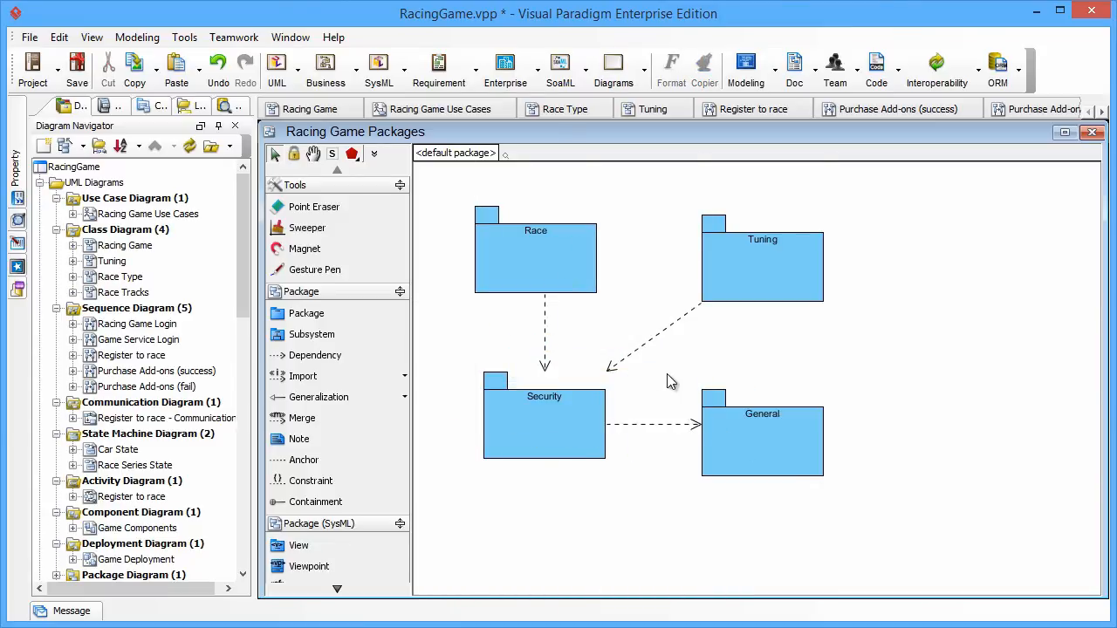
Drill from the Race package into its Racing Game sub-diagram
left_click(534, 253)
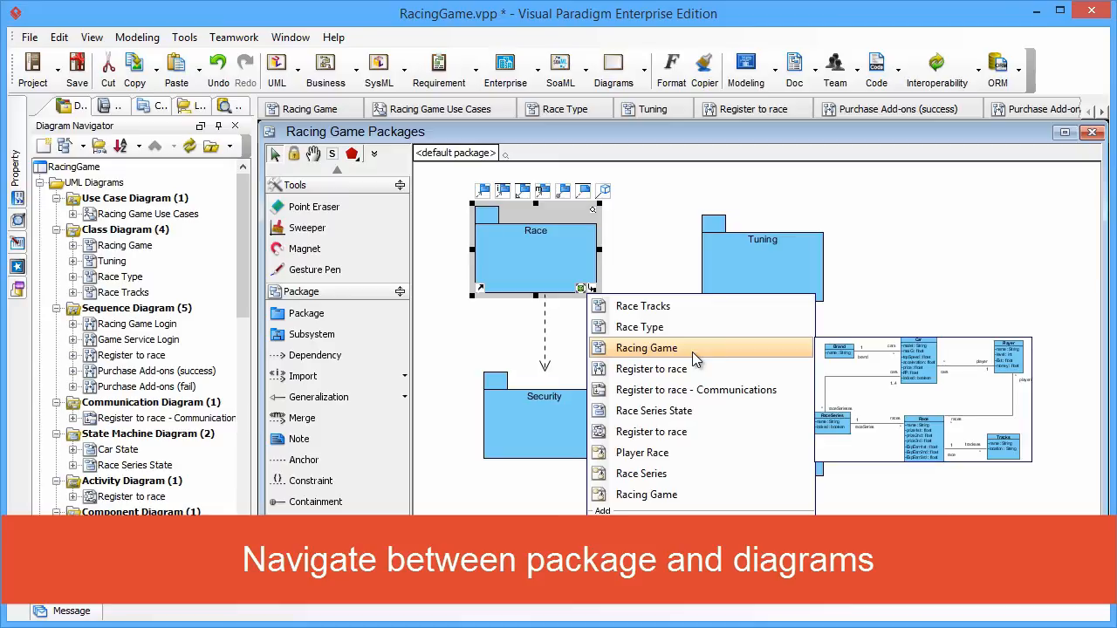
left_click(646, 349)
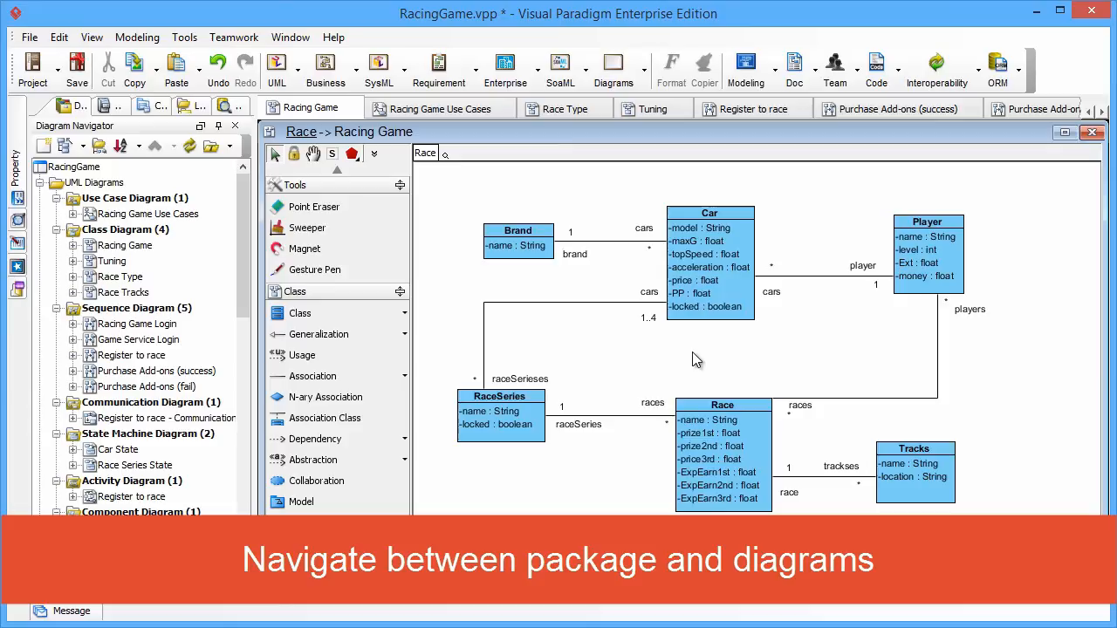
mouse_move(583, 345)
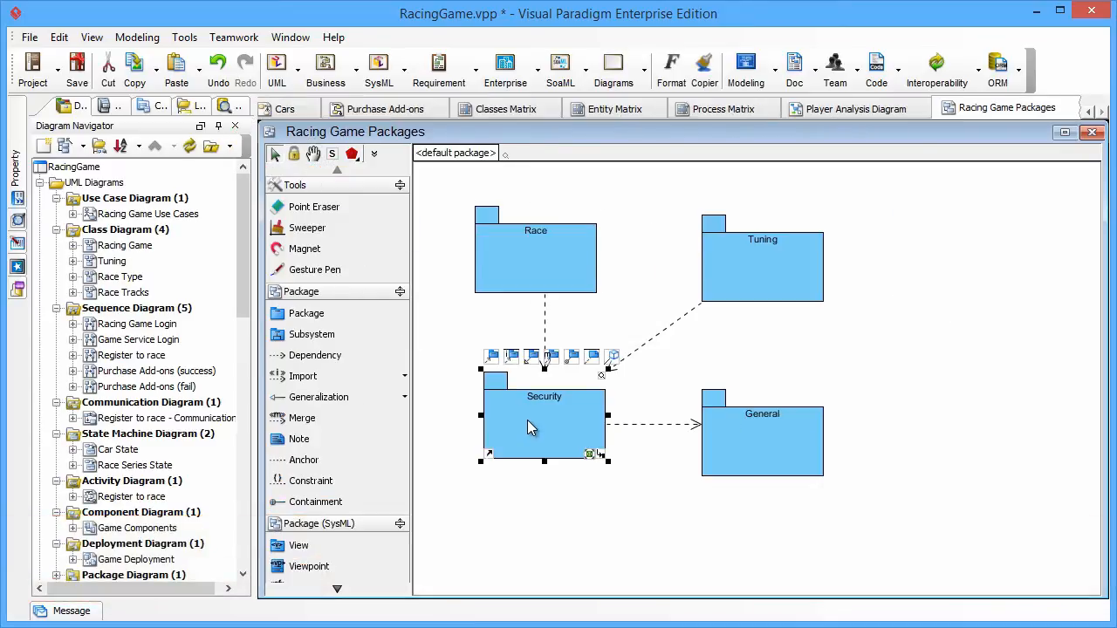
left_click(590, 454)
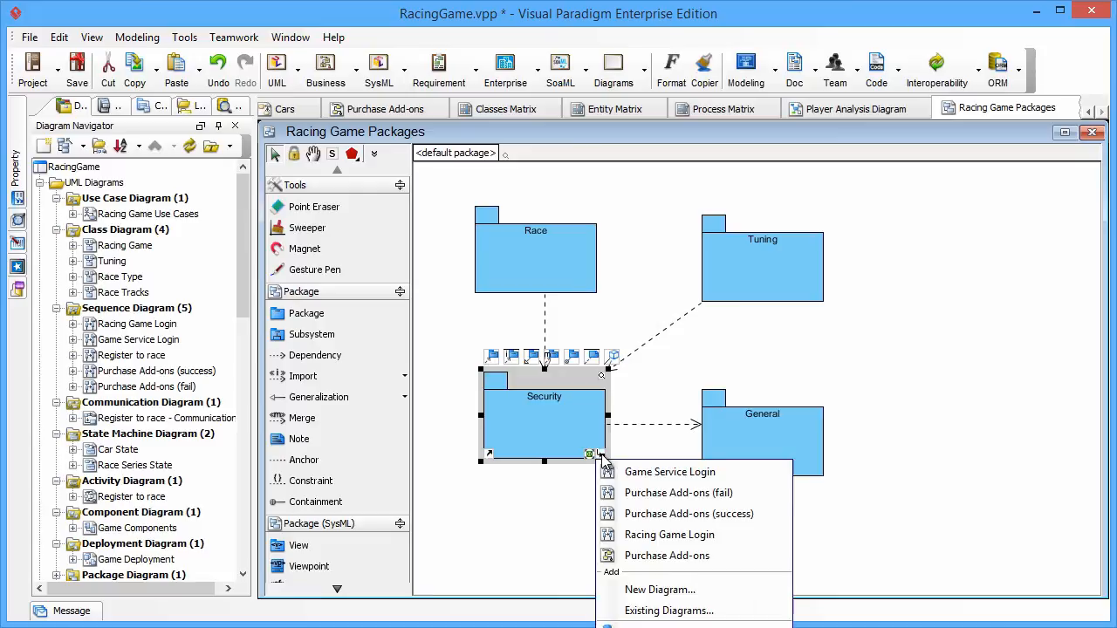
mouse_move(666, 555)
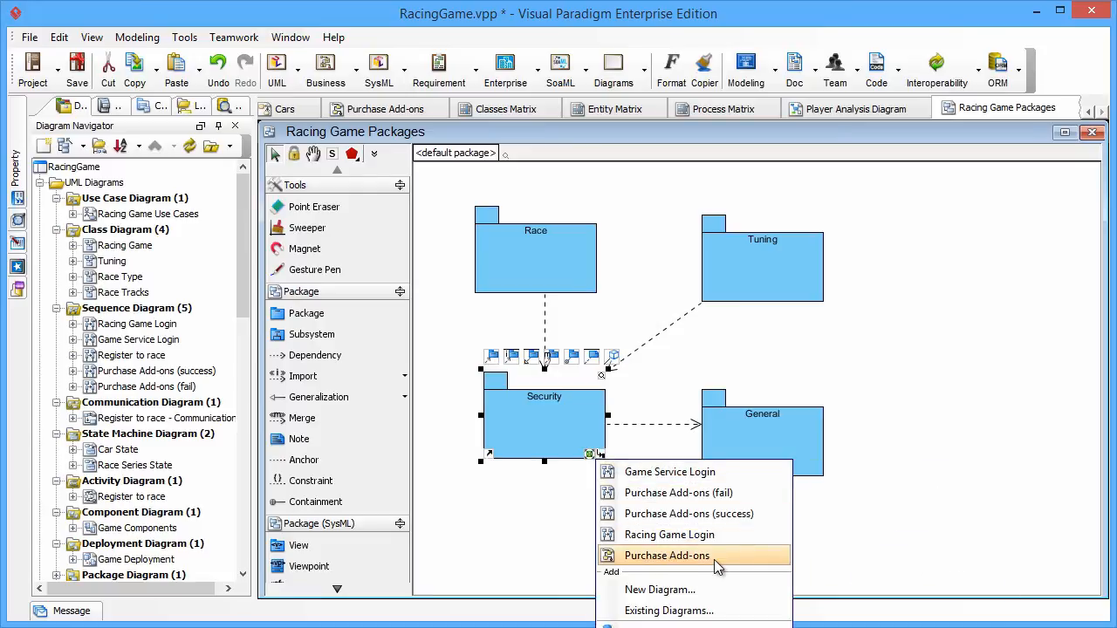
Drill into Security's Purchase Add-ons process diagram and return to Racing Game Packages
left_click(667, 555)
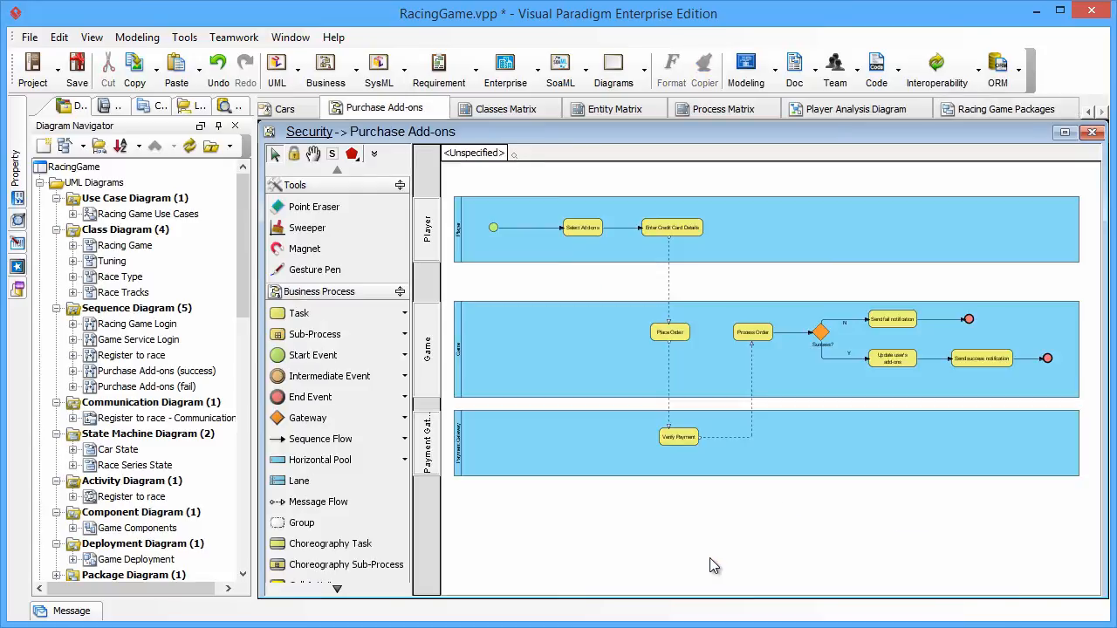
left_click(1005, 108)
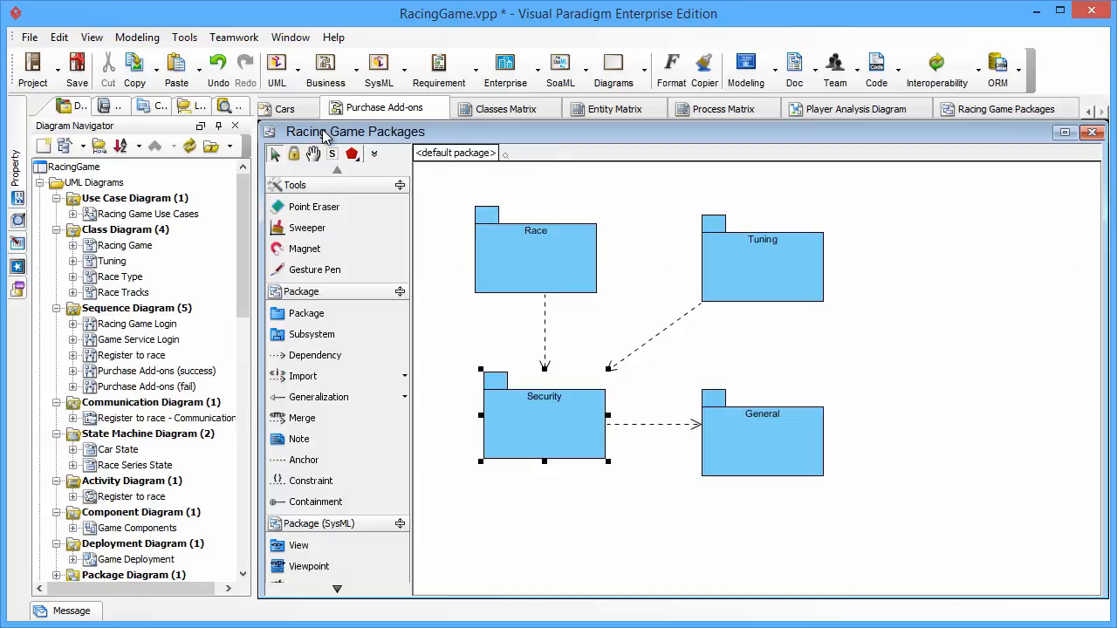
left_click(77, 68)
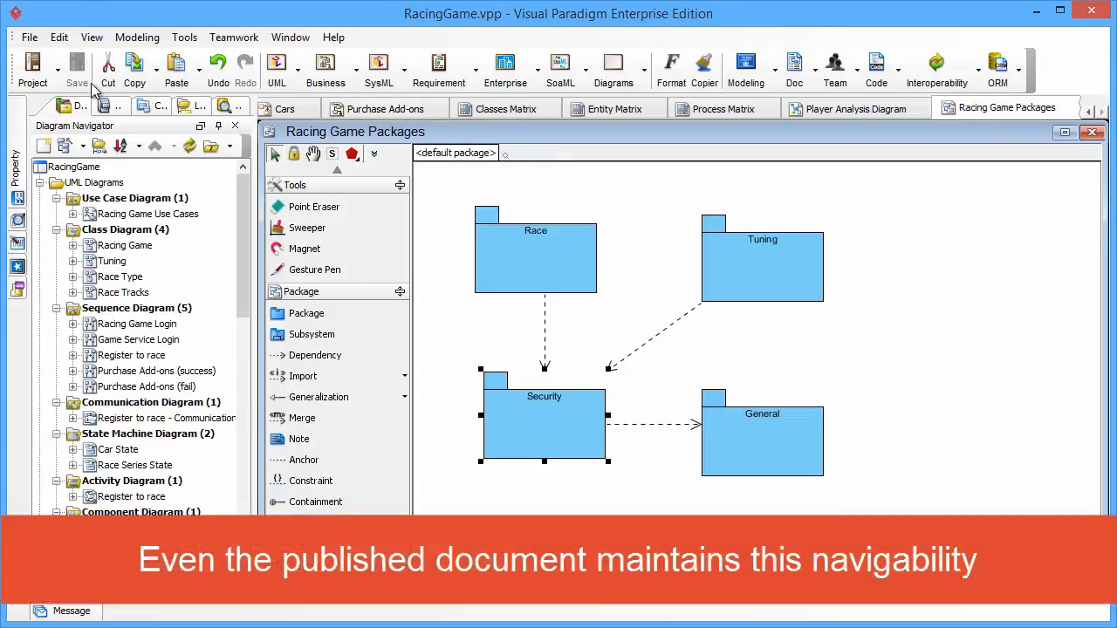
mouse_move(705, 194)
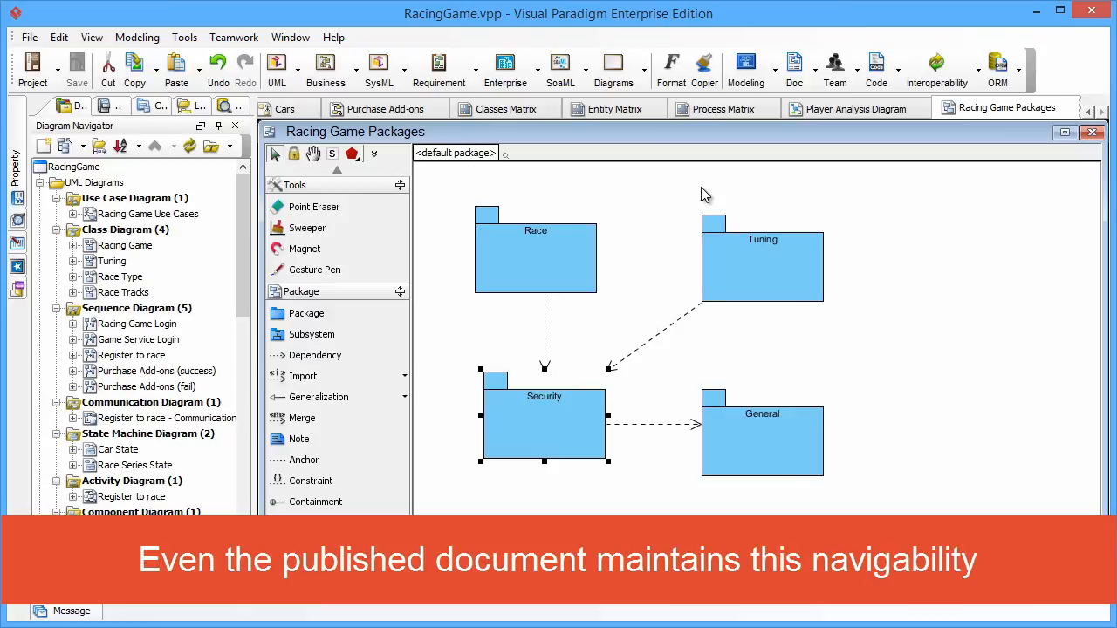
mouse_move(754, 164)
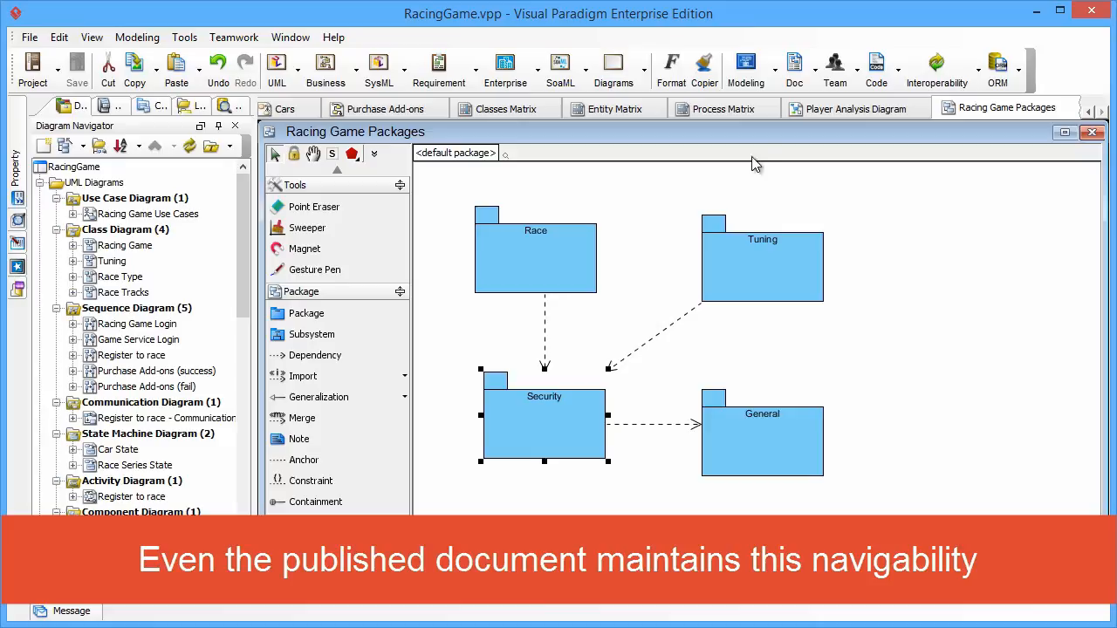
Start Project Publisher with d:\RacingGameDoc as the output directory
left_click(792, 67)
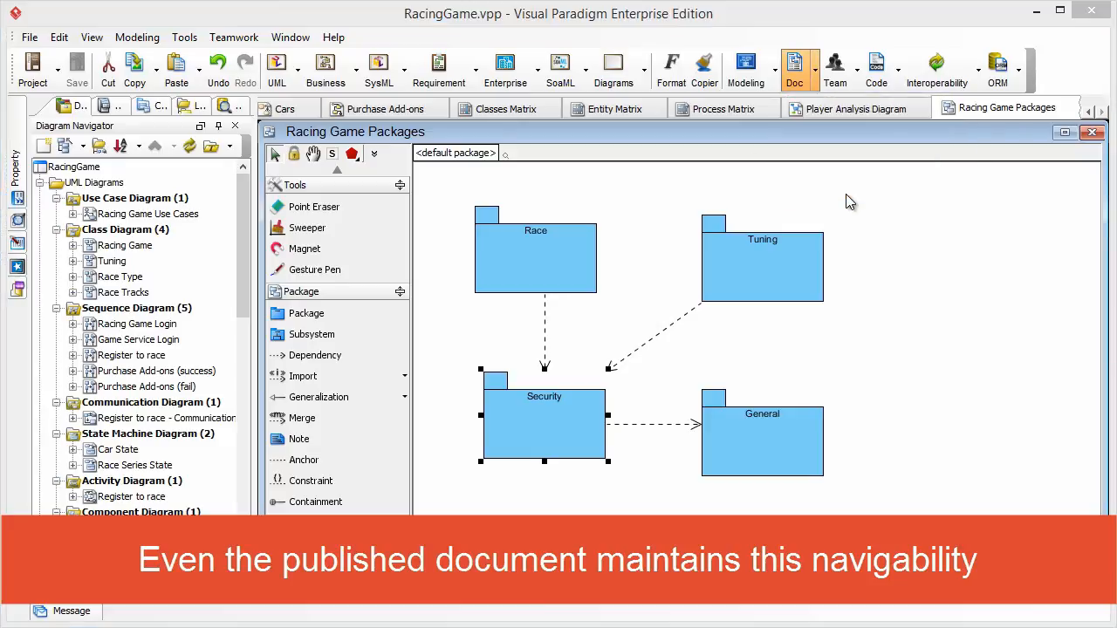
left_click(792, 67)
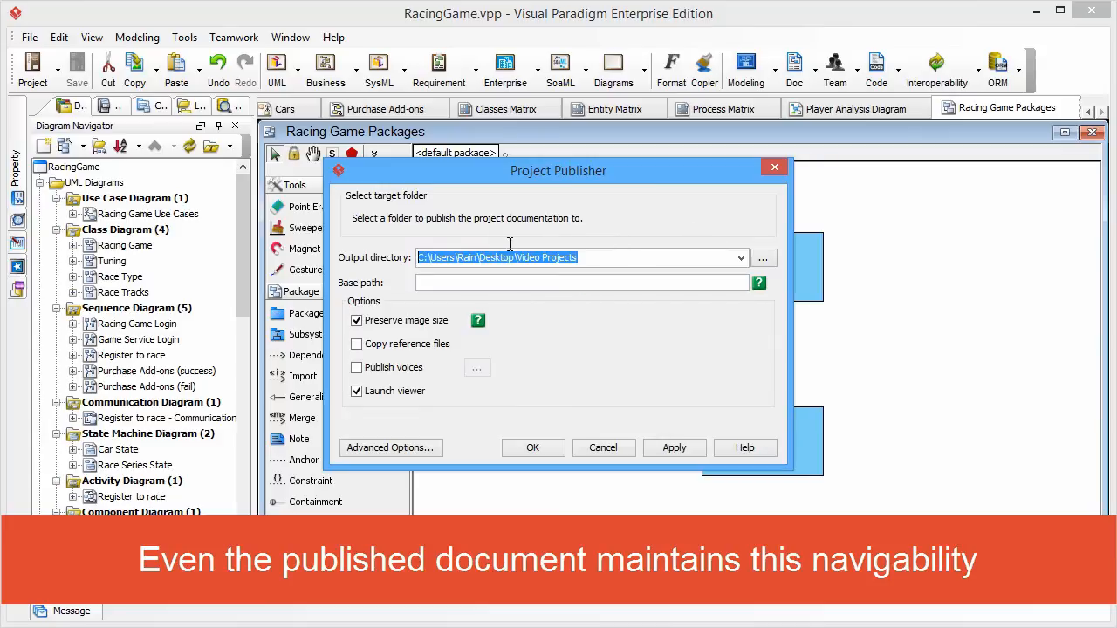
type("d:\\RacingGameDoc")
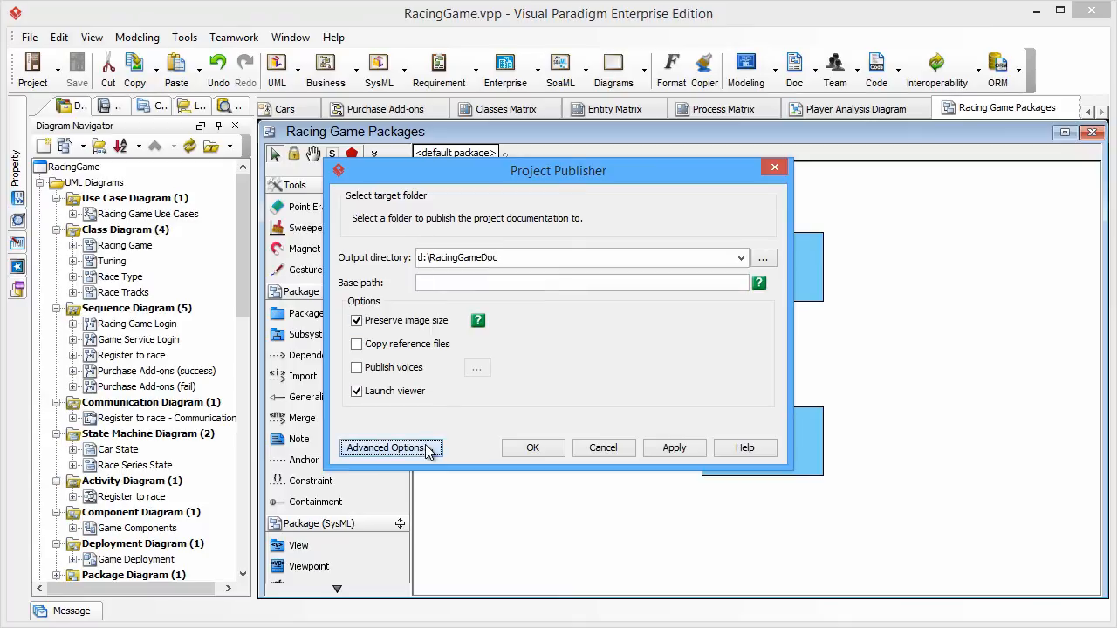
Set the drill-down effect for general models to Open subdiagrams in Advanced Options
left_click(386, 447)
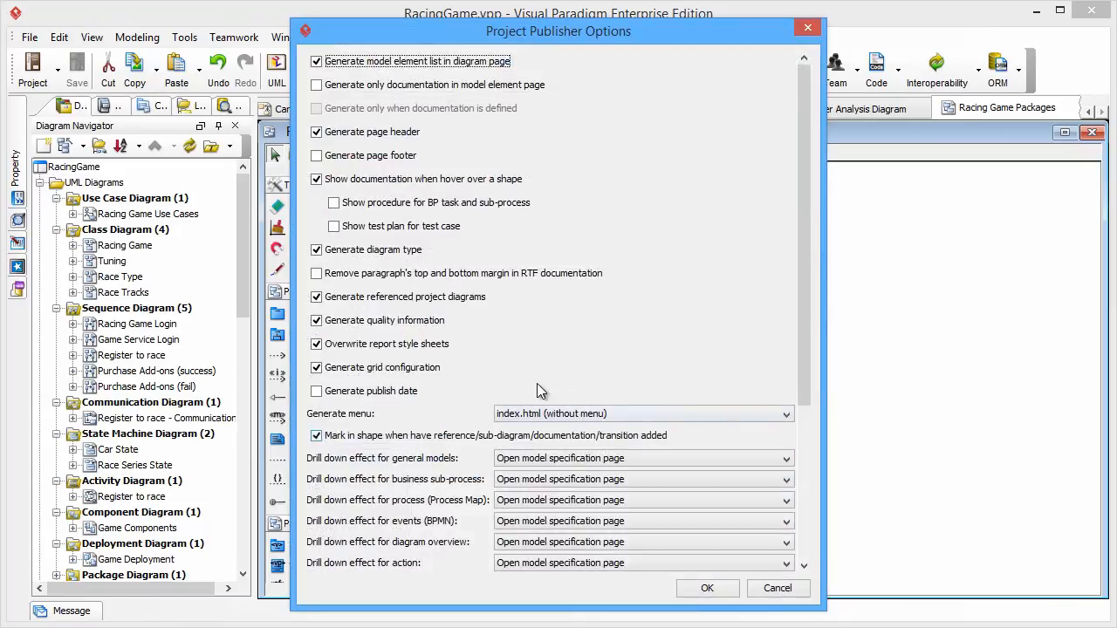
scroll("down", 3)
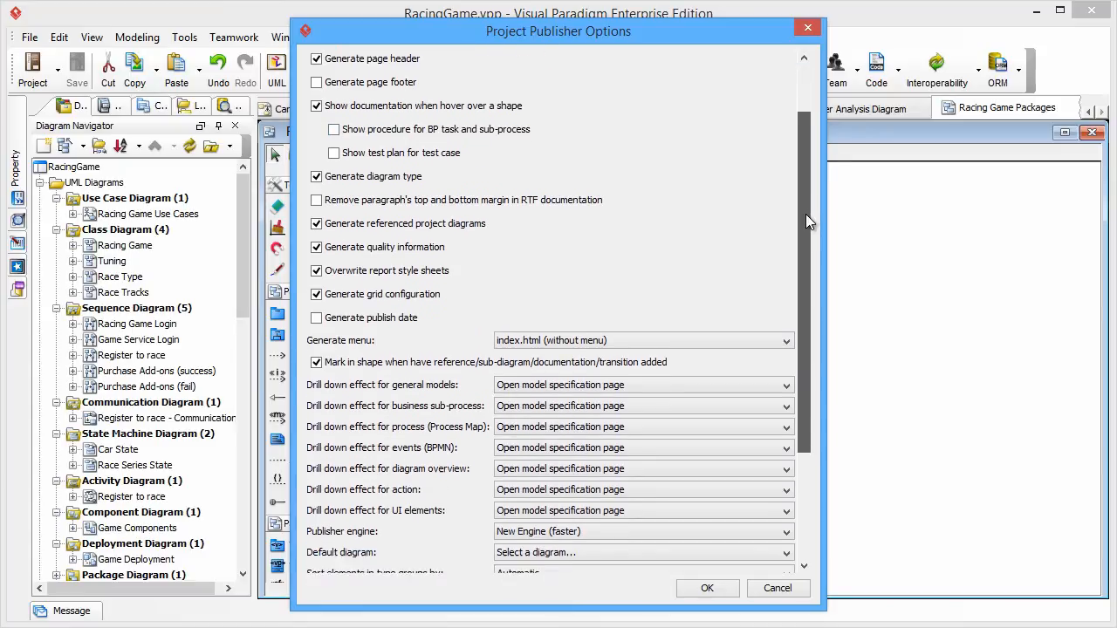
left_click(782, 241)
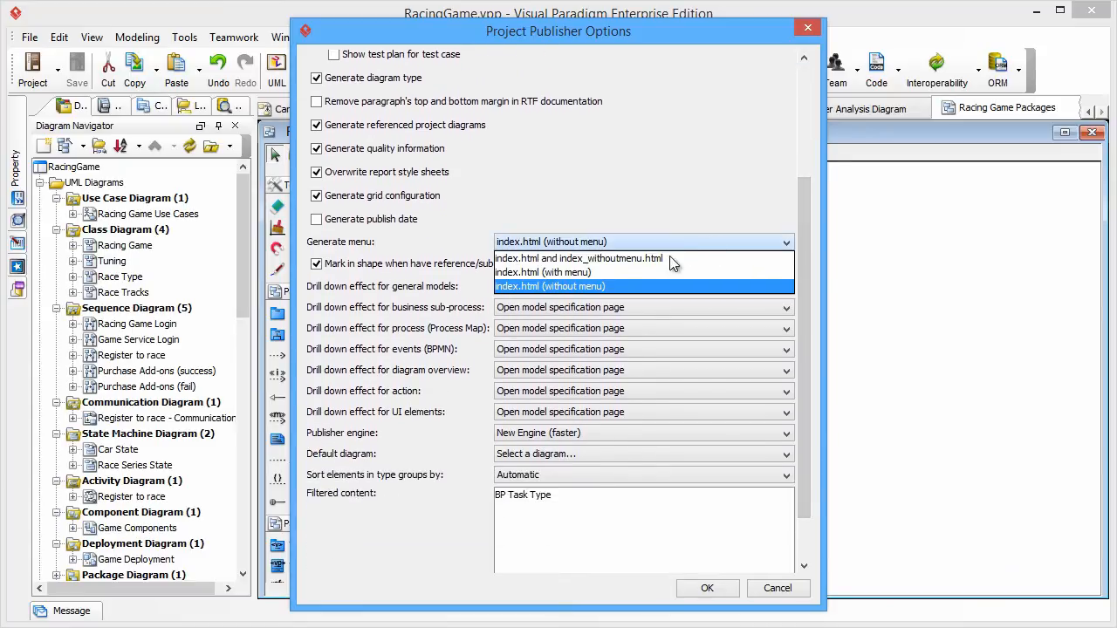
left_click(550, 287)
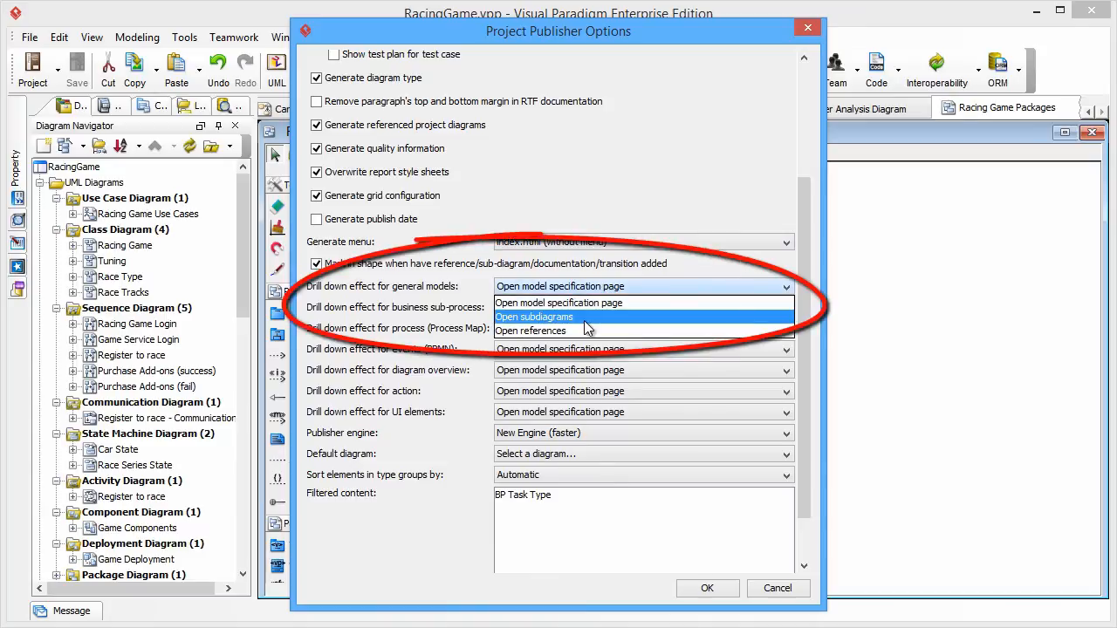
left_click(534, 318)
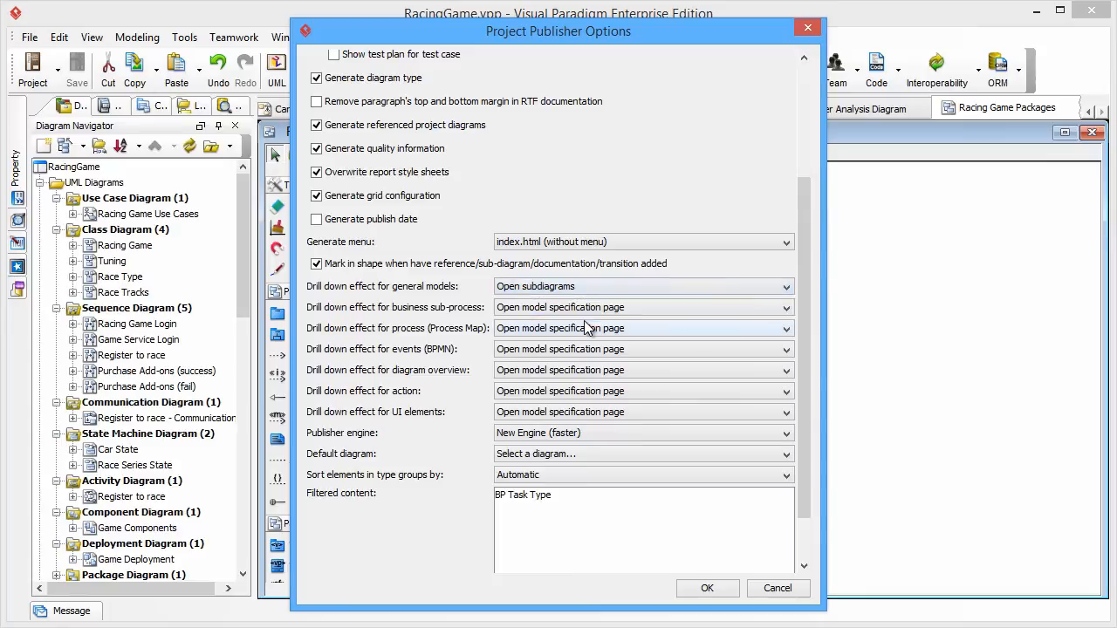
Choose Racing Game Packages as the published default diagram
left_click(643, 454)
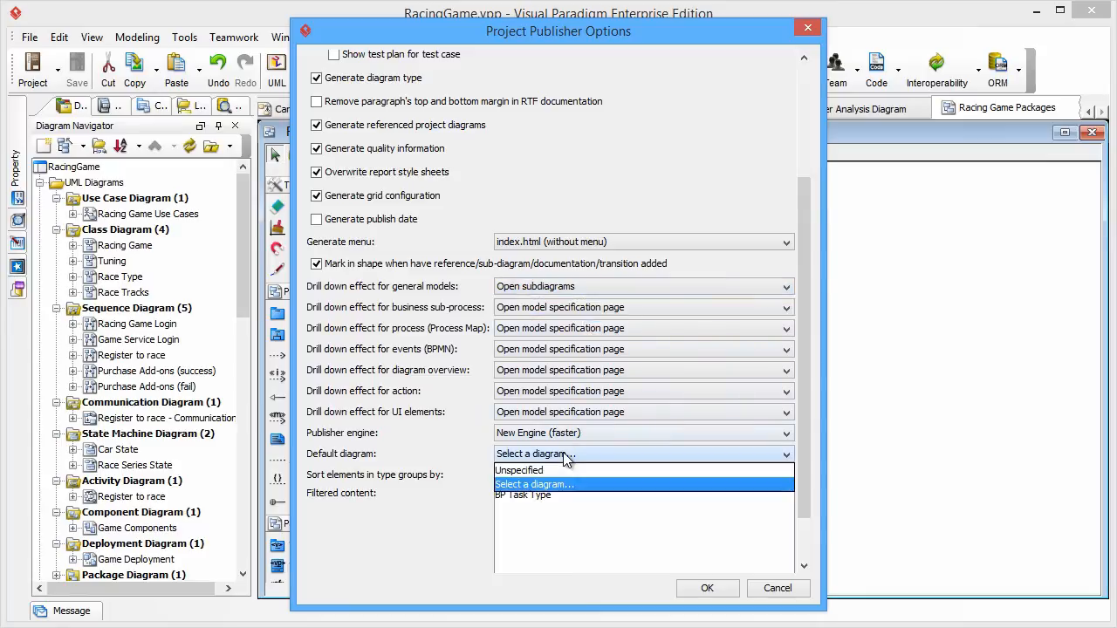
left_click(534, 485)
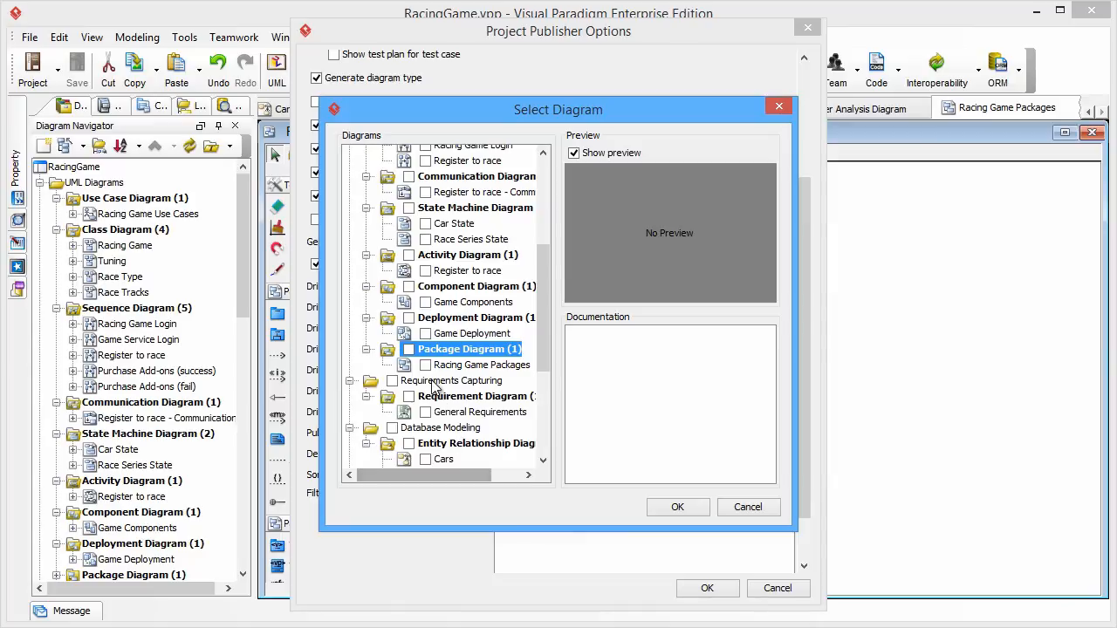
mouse_move(433, 384)
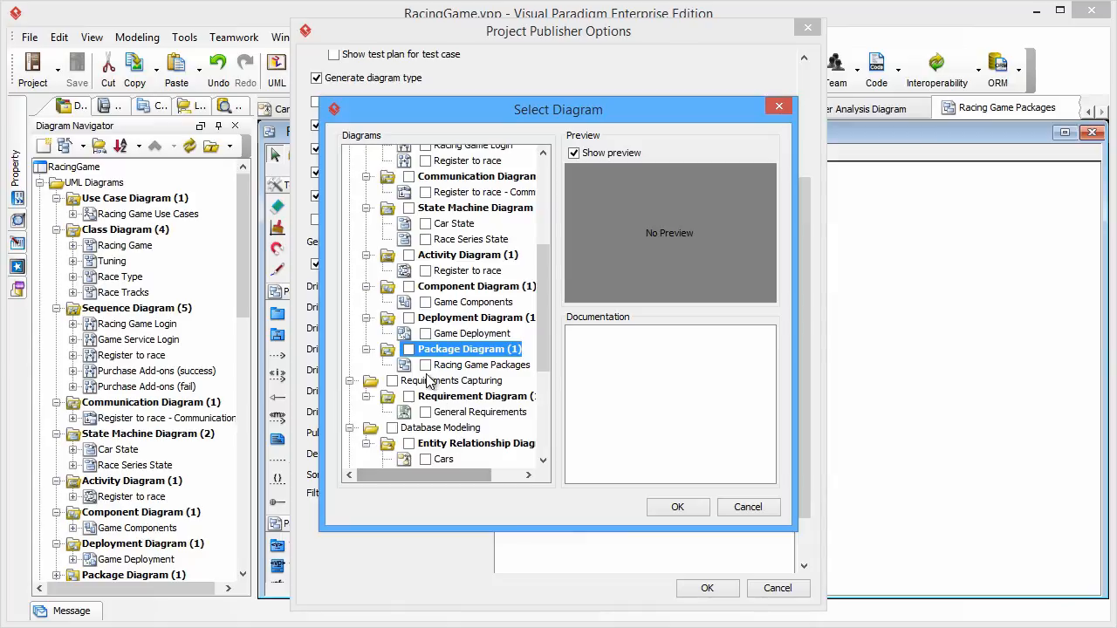
left_click(408, 349)
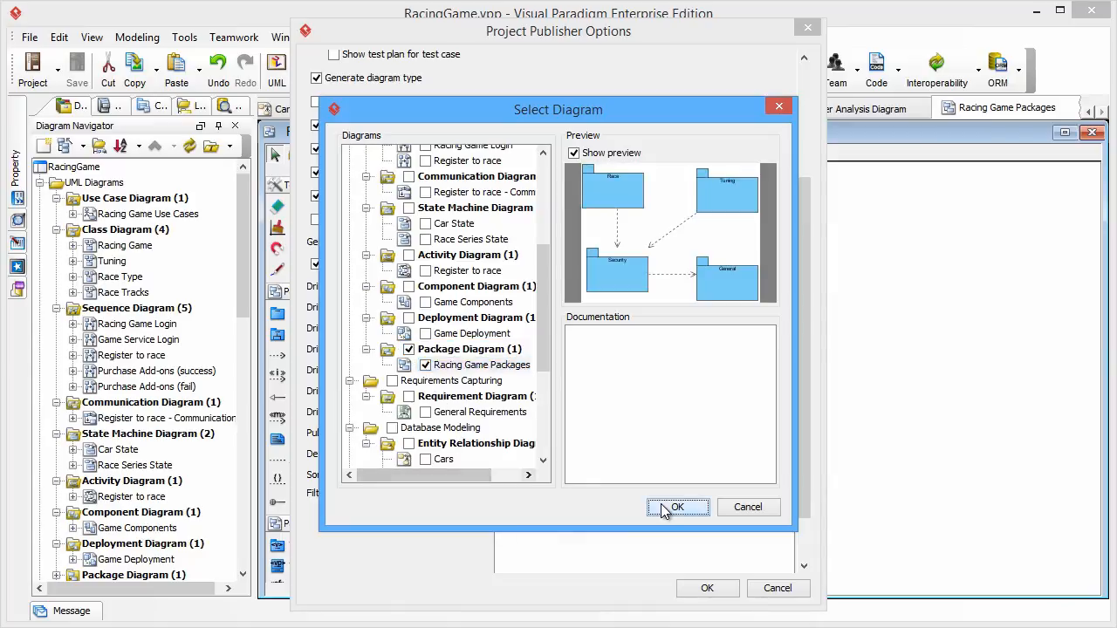
Confirm the default diagram, publish the documentation and acknowledge completion
left_click(677, 506)
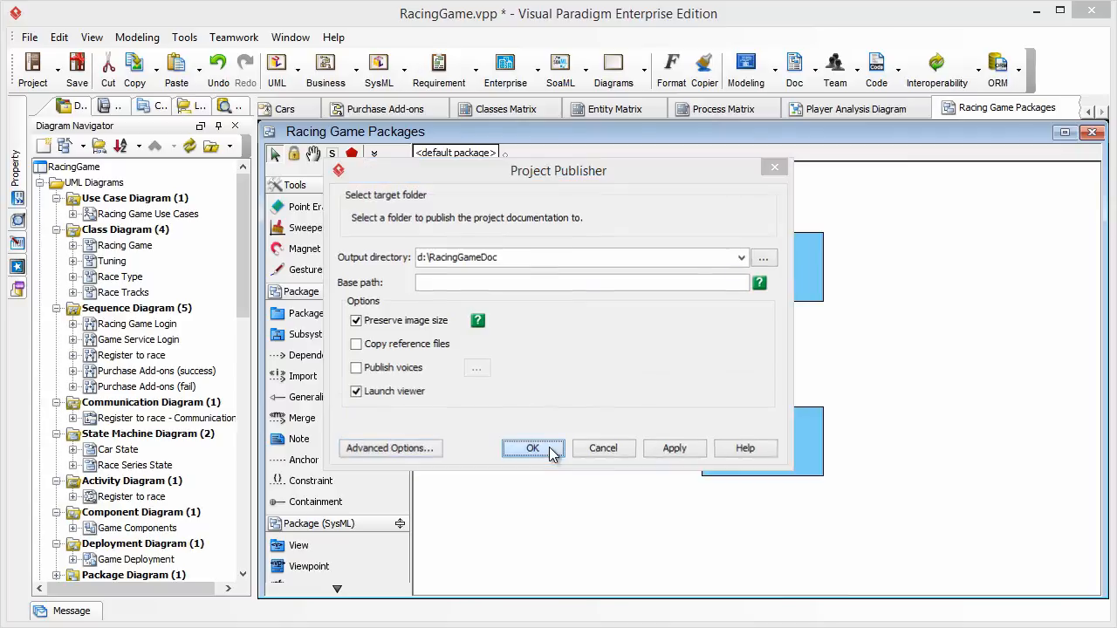
left_click(533, 447)
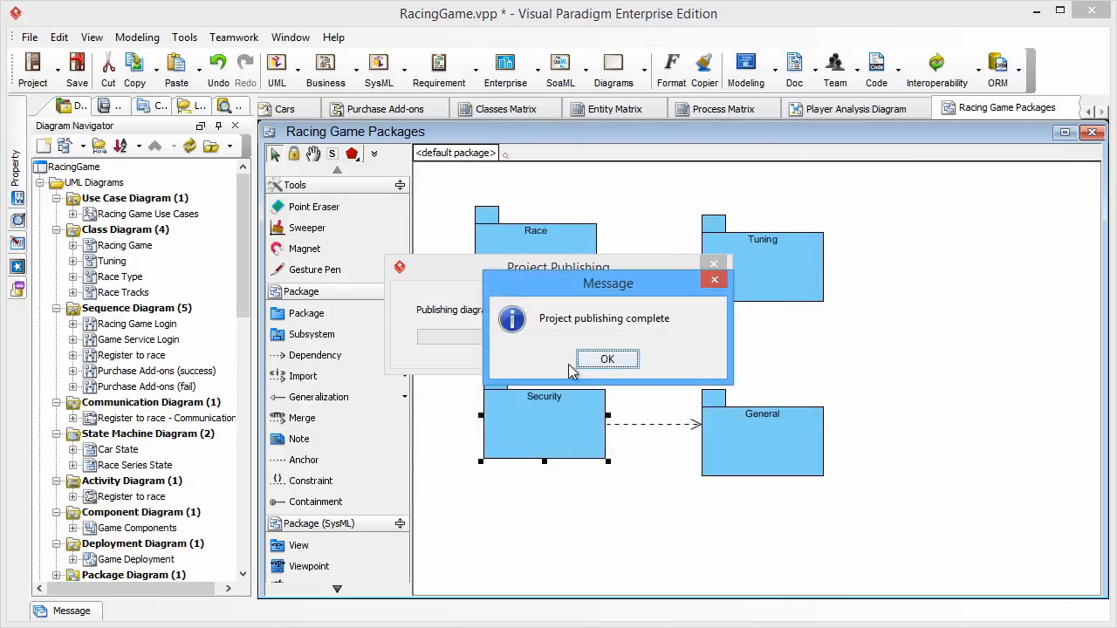
left_click(608, 359)
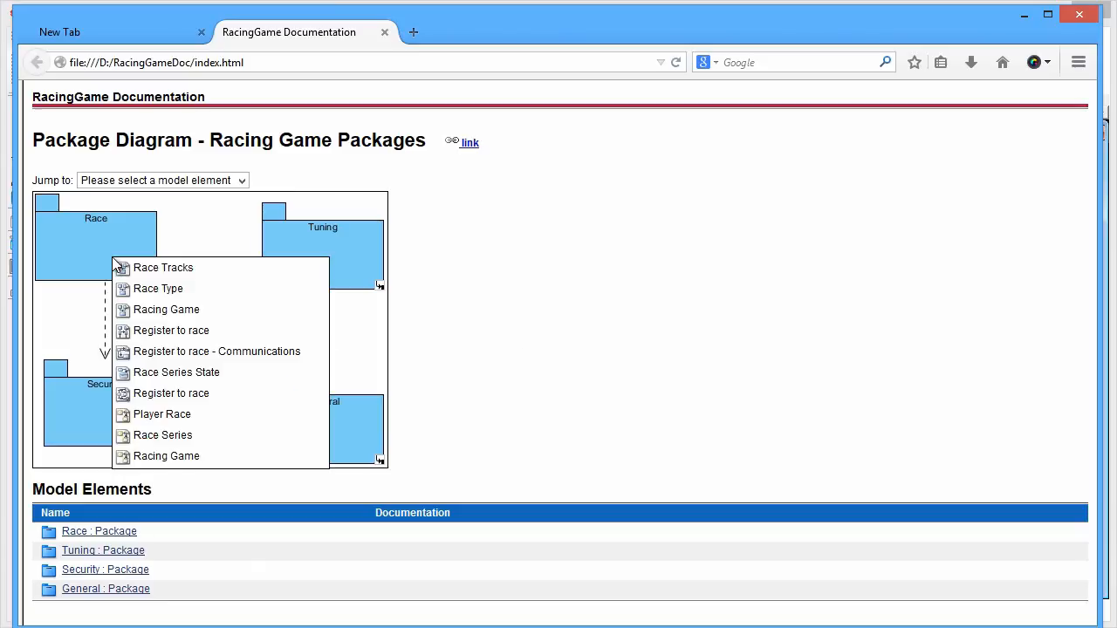
mouse_move(157, 290)
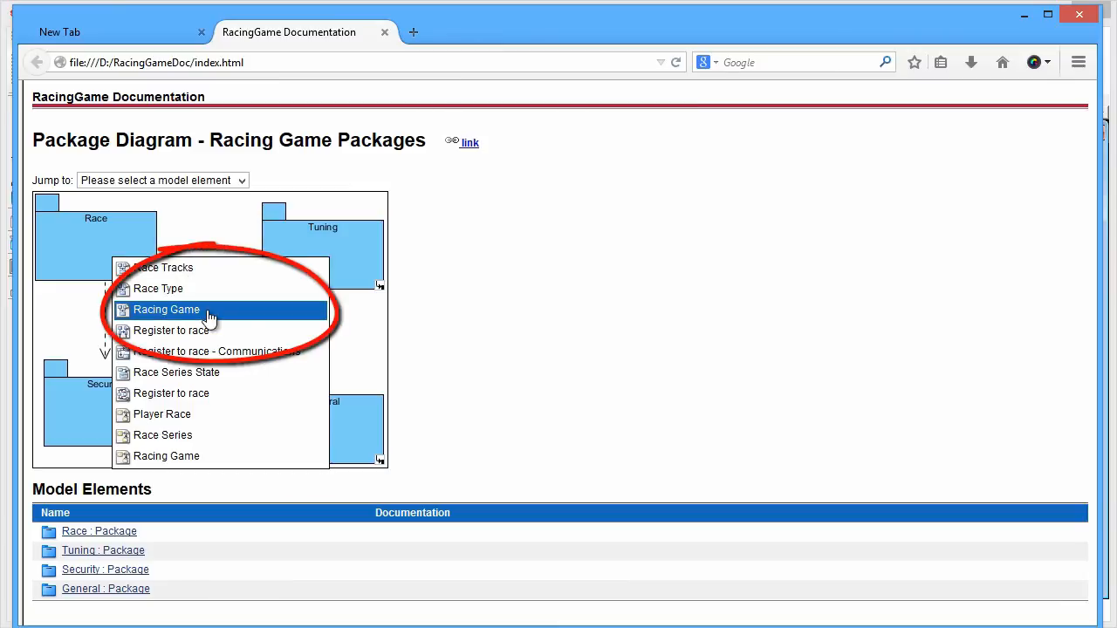
Visit the Racing Game class diagram from Race, go back, then view Car State from Tuning
left_click(166, 309)
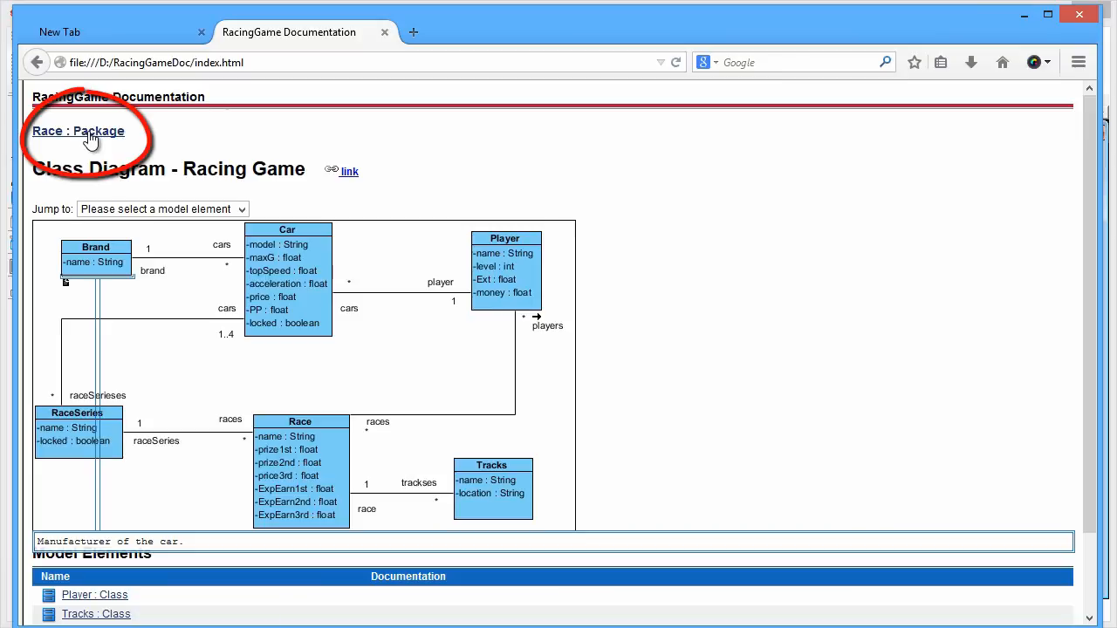
left_click(77, 129)
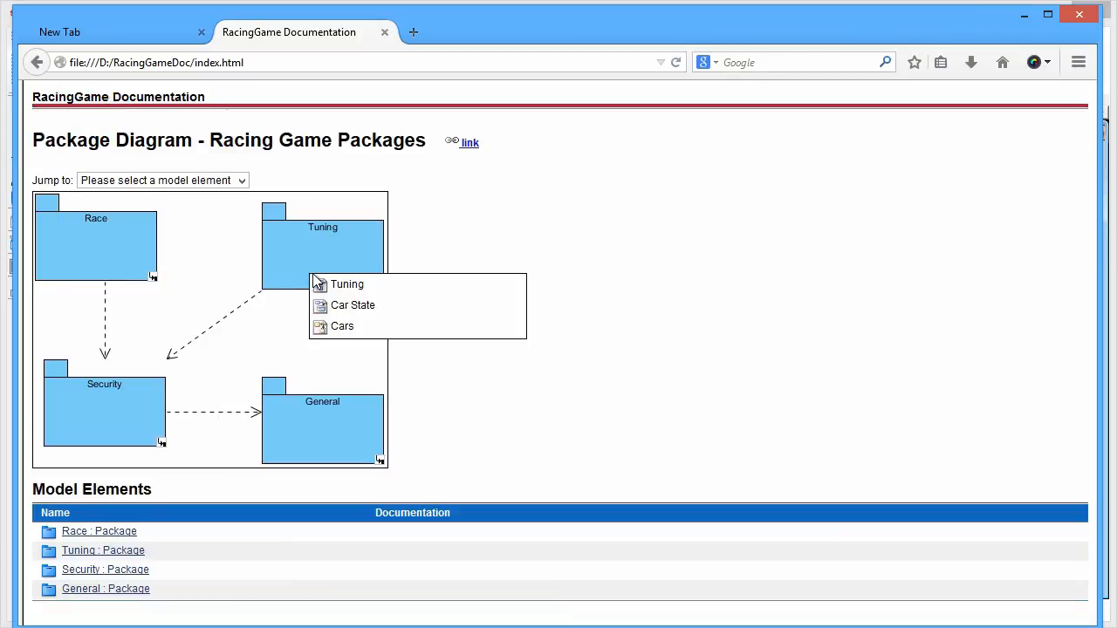
left_click(353, 306)
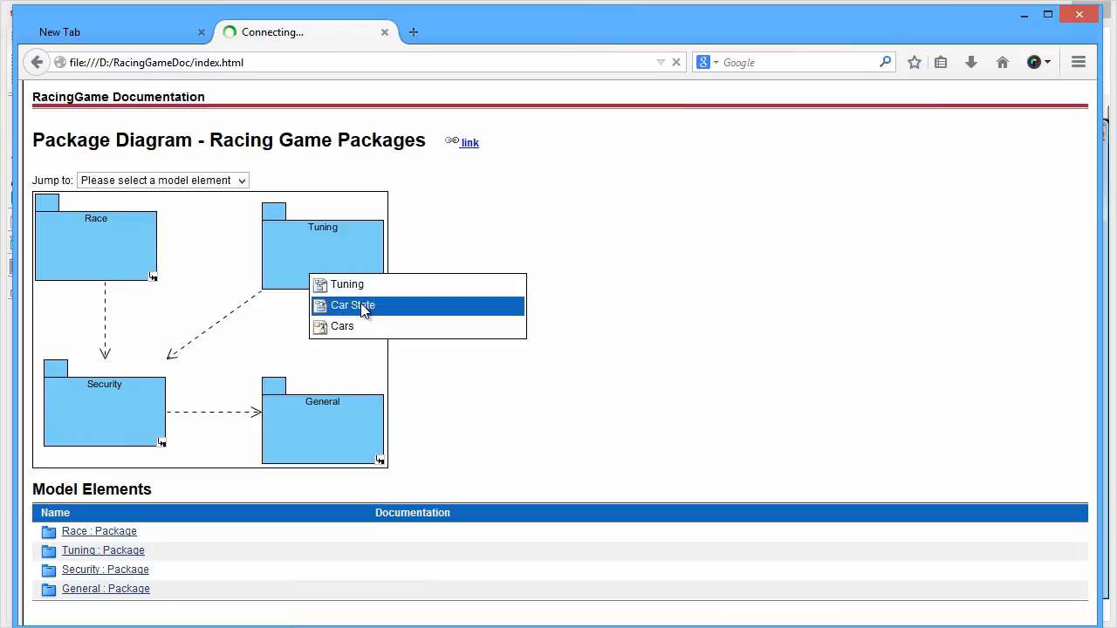
left_click(353, 306)
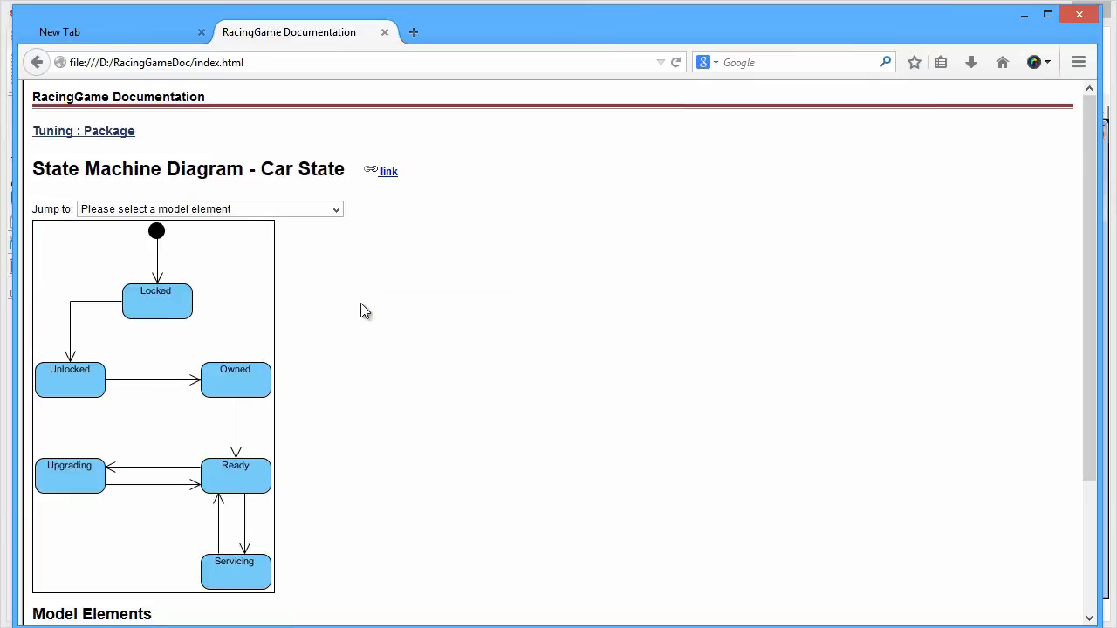